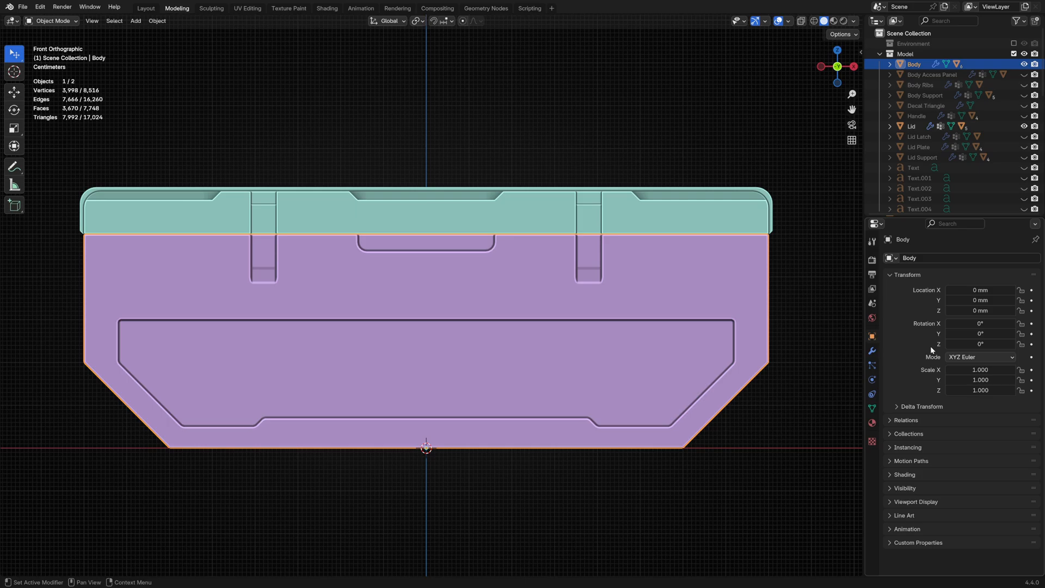
Step: Disable viewport display of the Body's and Lid's modifiers, leaving plain base shapes
left_click(871, 352)
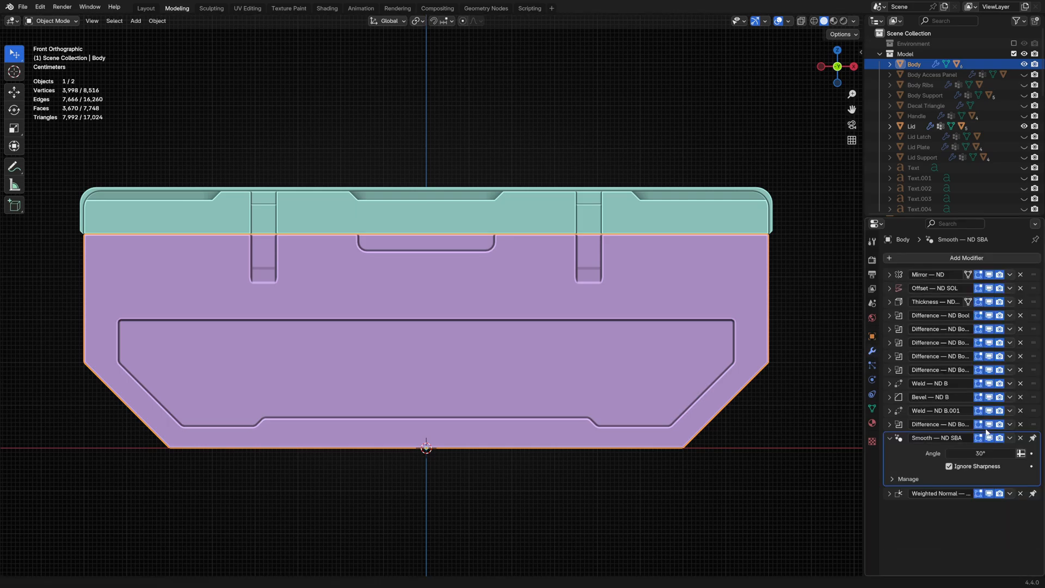
left_click(979, 423)
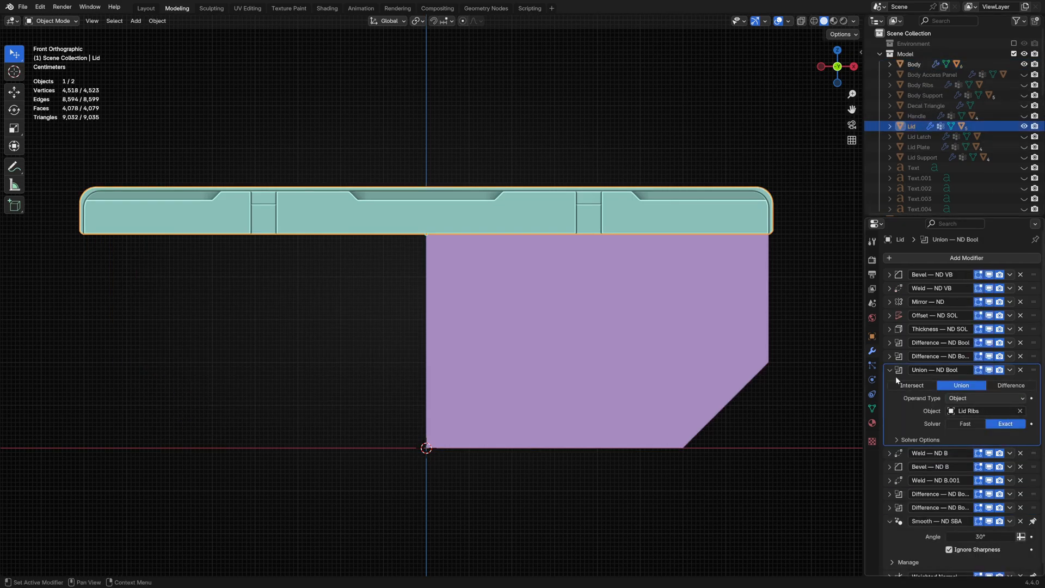
left_click(889, 370)
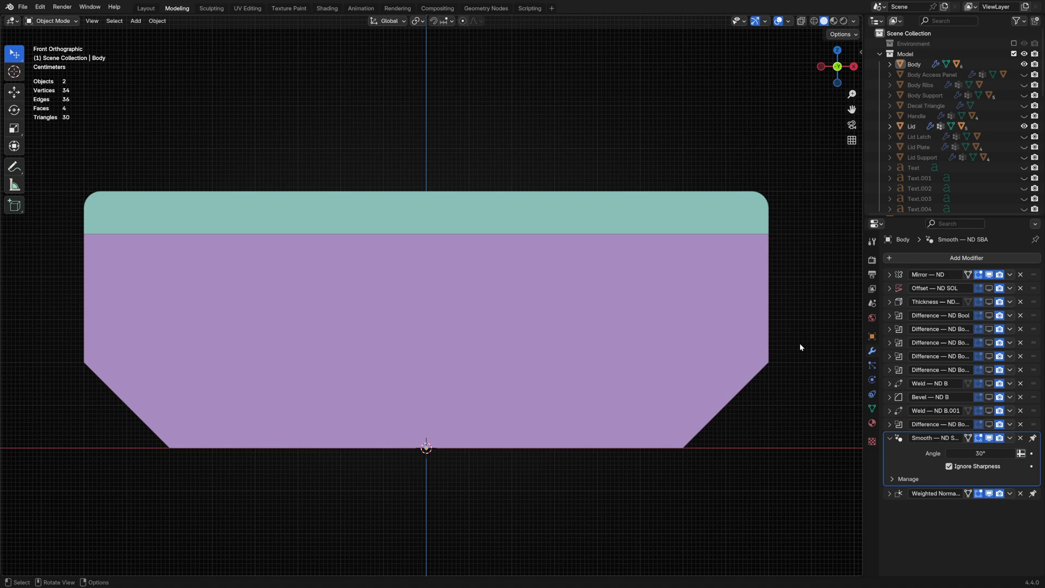
mouse_move(697, 388)
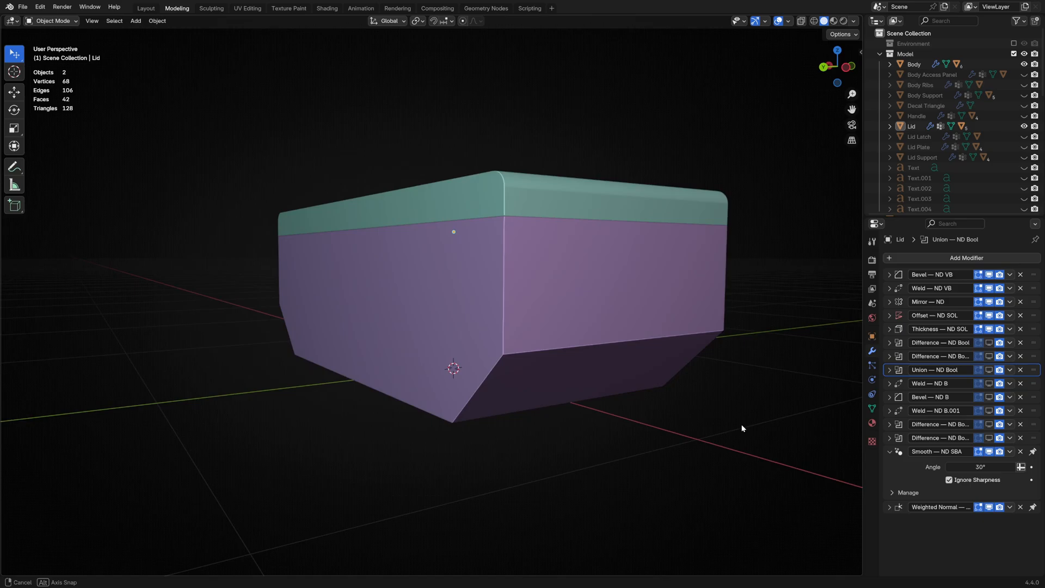
Step: Unhide the support frames and toggle the helper cutter objects' visibility via the ND pie
left_click_drag(741, 429, 631, 427)
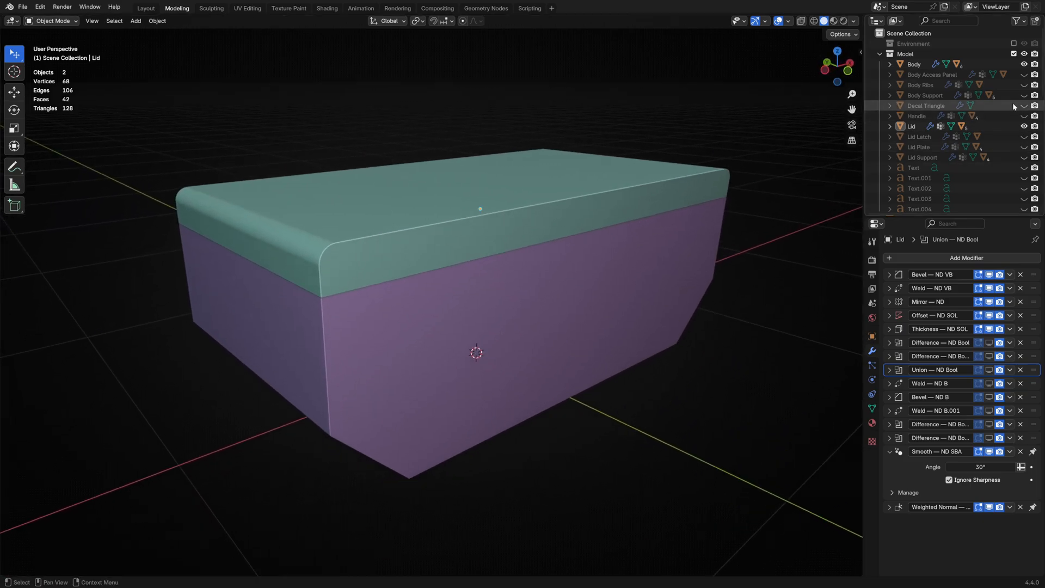
left_click(1024, 95)
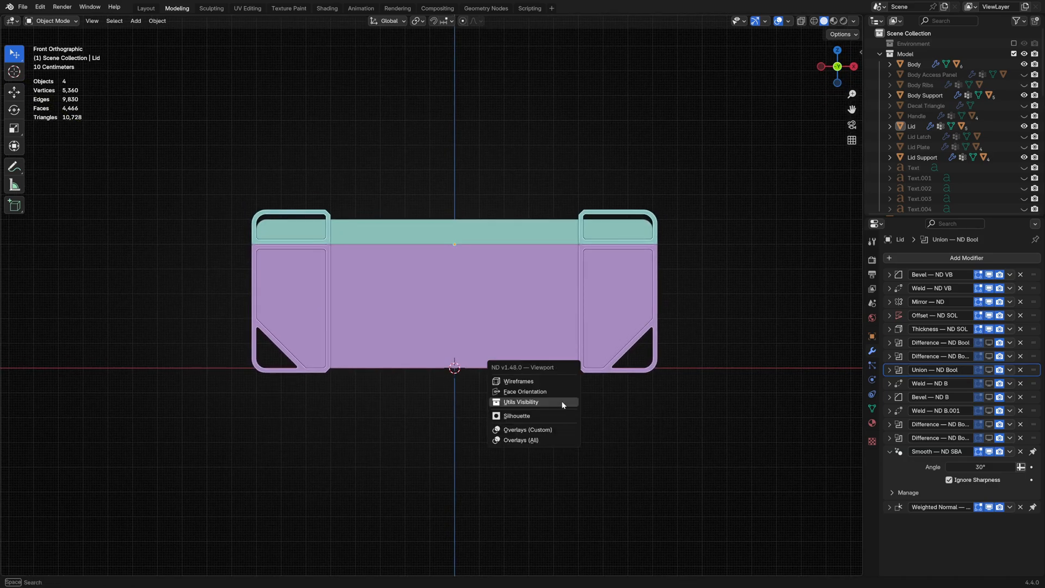
left_click(516, 415)
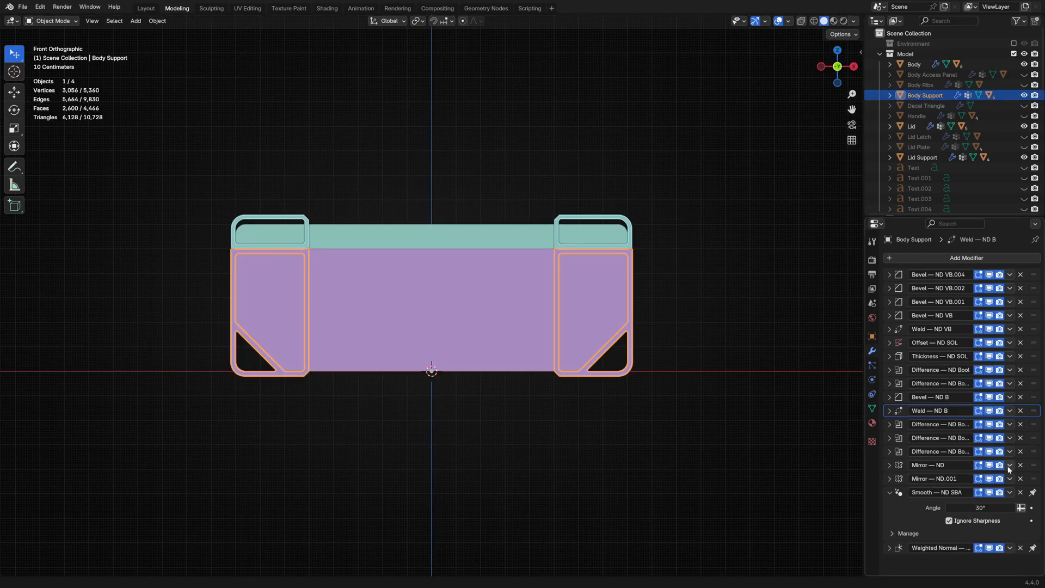
Step: Toggle the Body Support's modifiers off and back on so both detailed frames wrap the crate
left_click(989, 451)
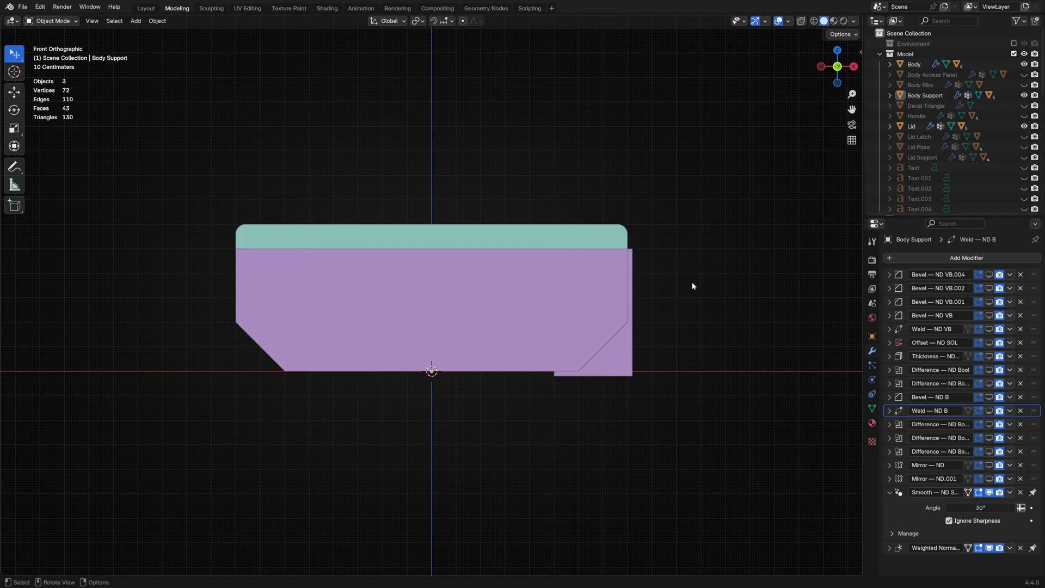
left_click(592, 311)
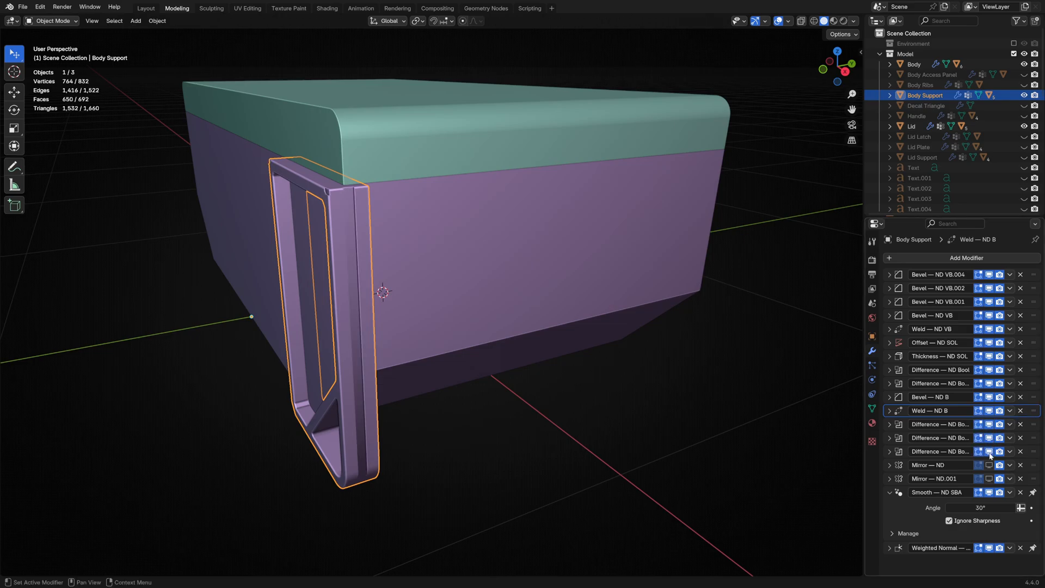
left_click(990, 479)
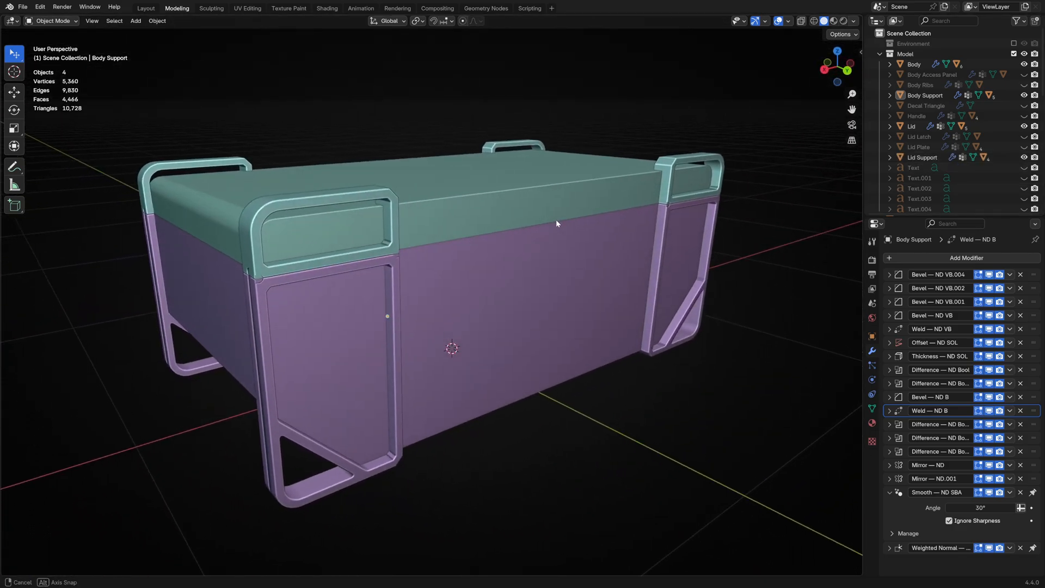
left_click_drag(557, 223, 689, 292)
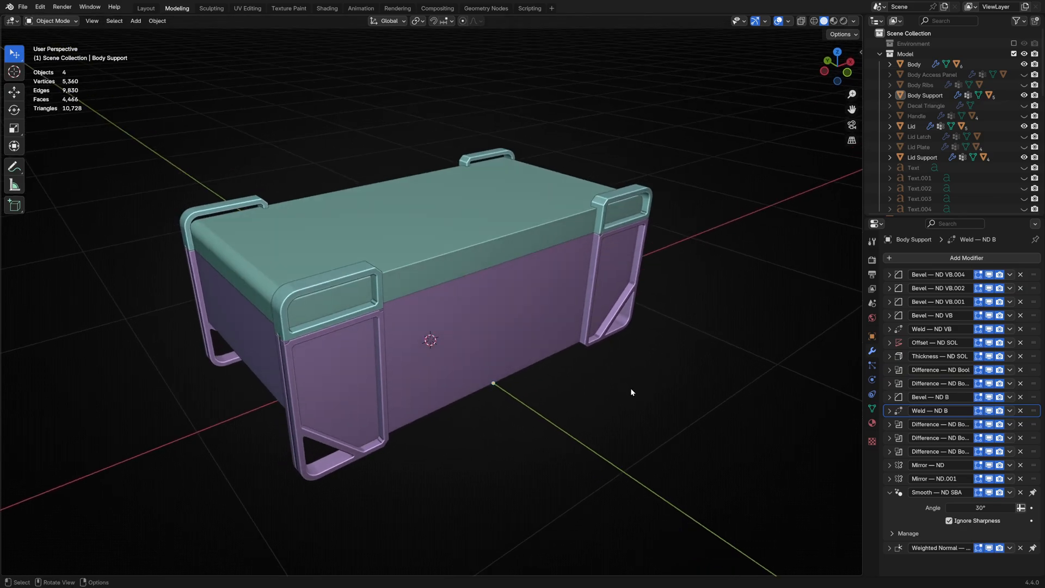
Step: Re-enable the Body's and Lid's modifier display and inspect the detailed crate from the side
left_click(914, 64)
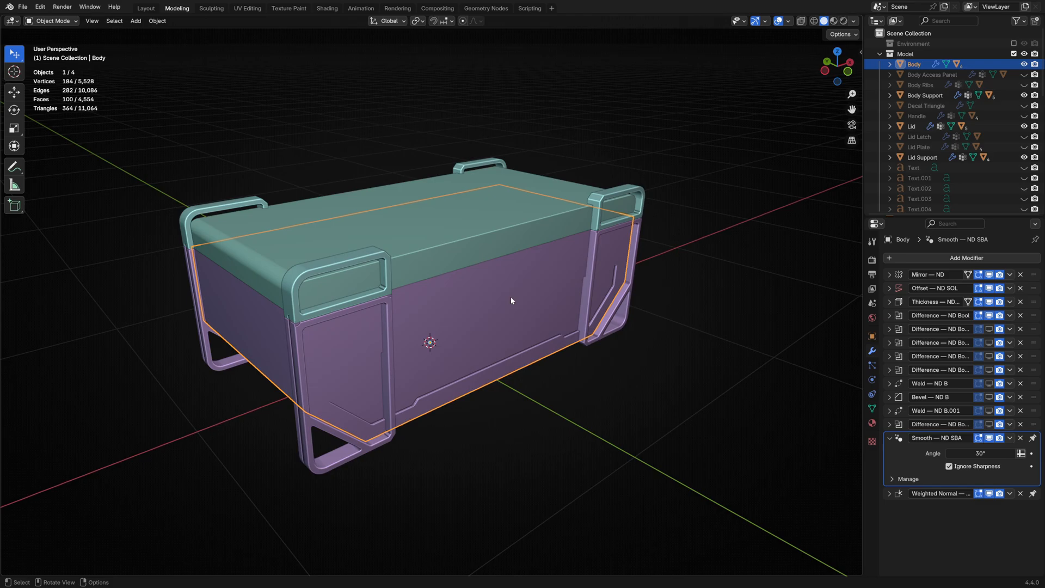
left_click(912, 127)
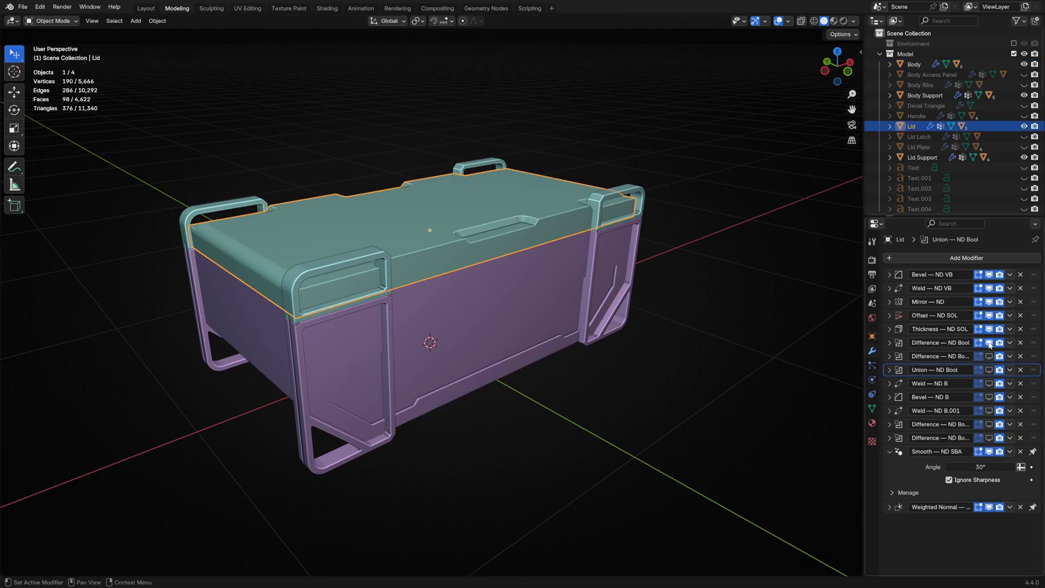
left_click_drag(430, 267, 581, 443)
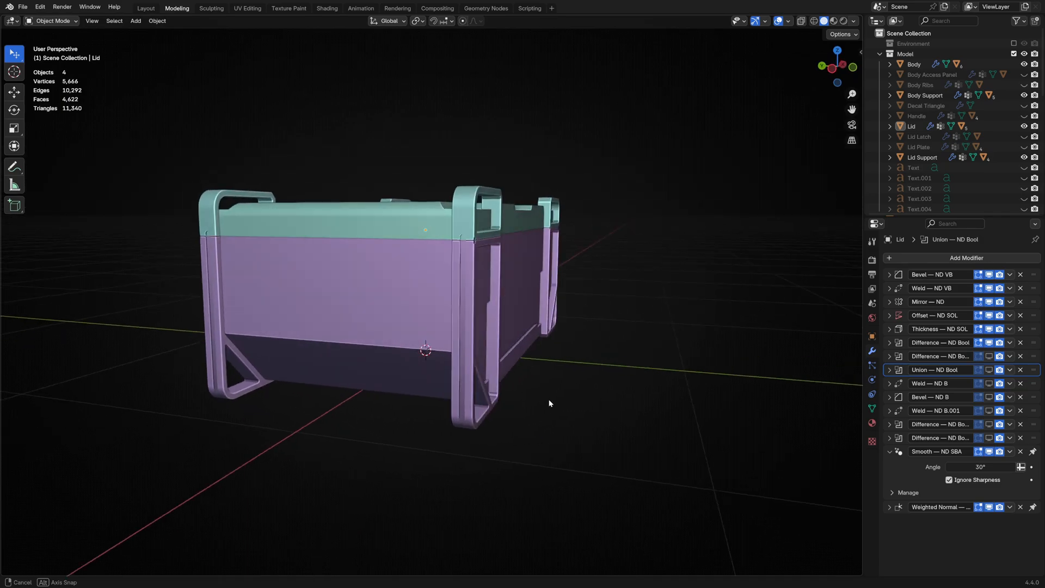
left_click_drag(548, 403, 507, 429)
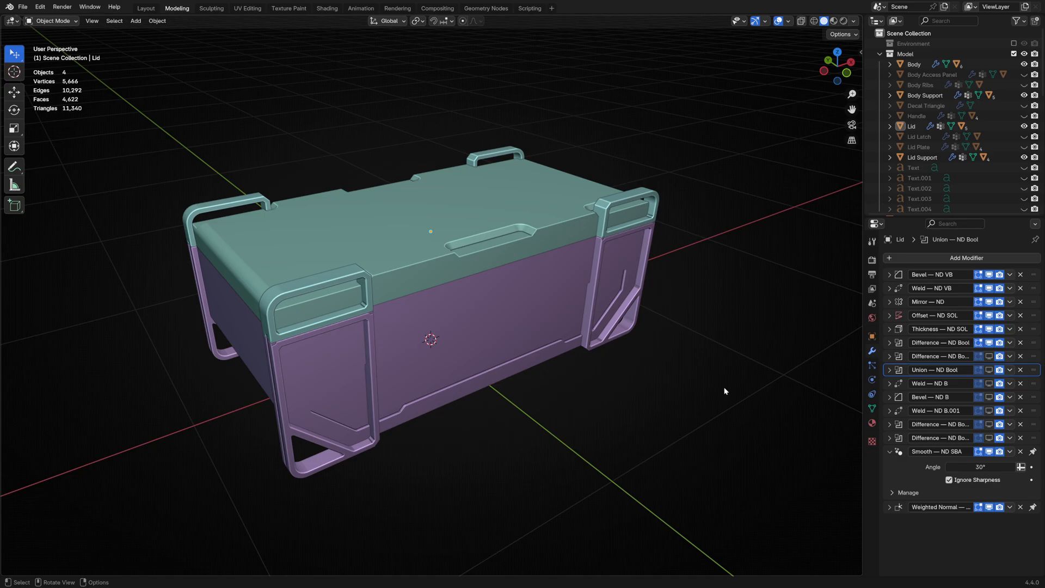
mouse_move(716, 315)
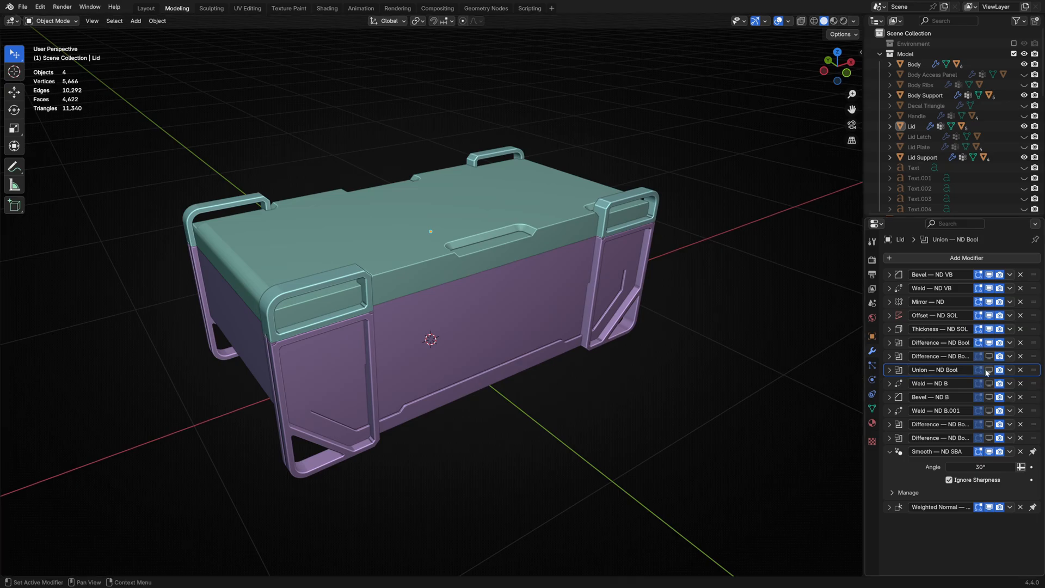
mouse_move(988, 370)
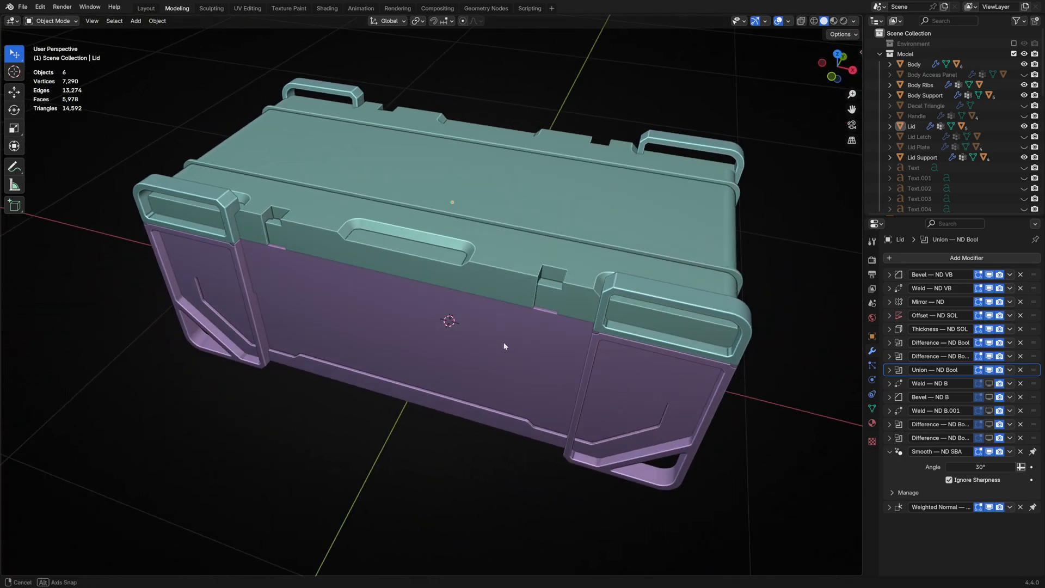
Step: Inspect the crate front, then select the Lid Latch and isolate it in Local View
left_click_drag(504, 346, 568, 336)
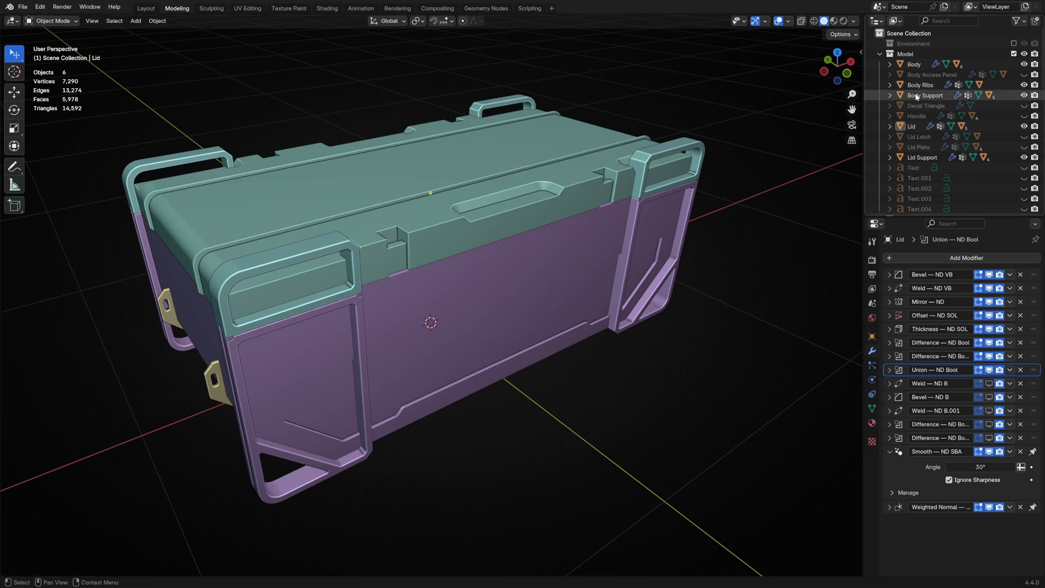
left_click(914, 64)
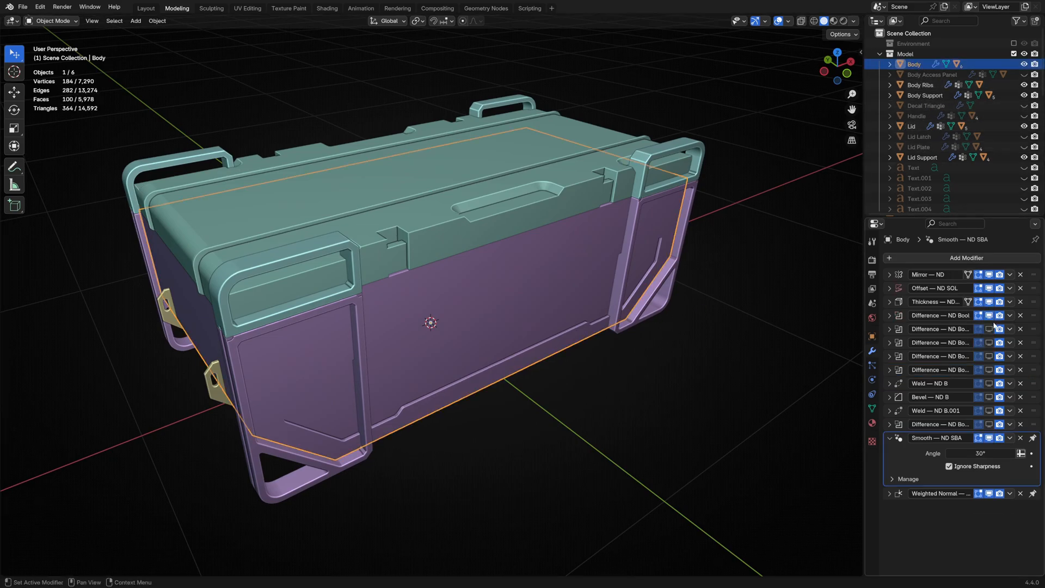
left_click_drag(430, 323, 553, 313)
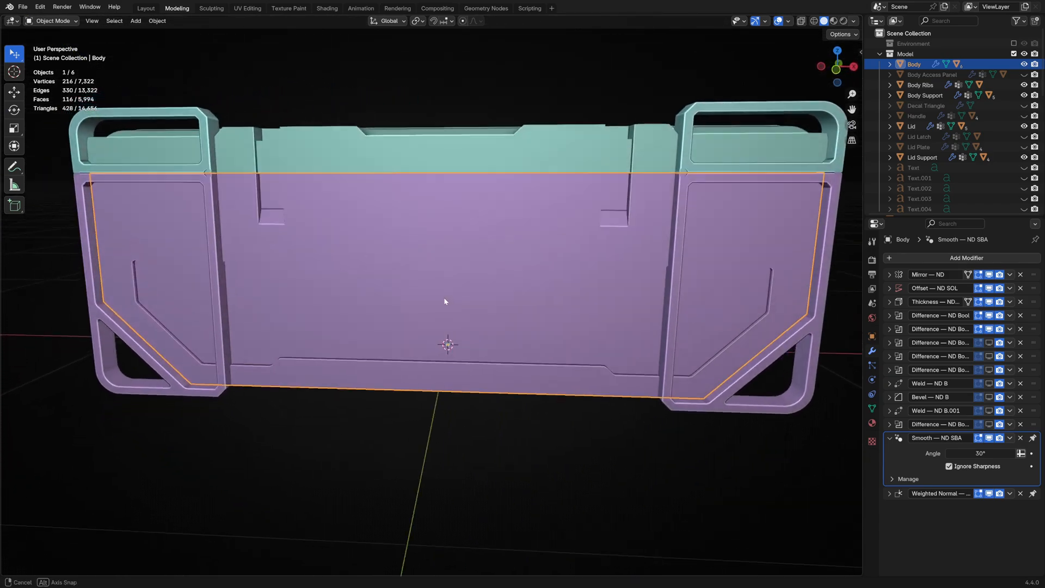
left_click_drag(444, 302, 433, 323)
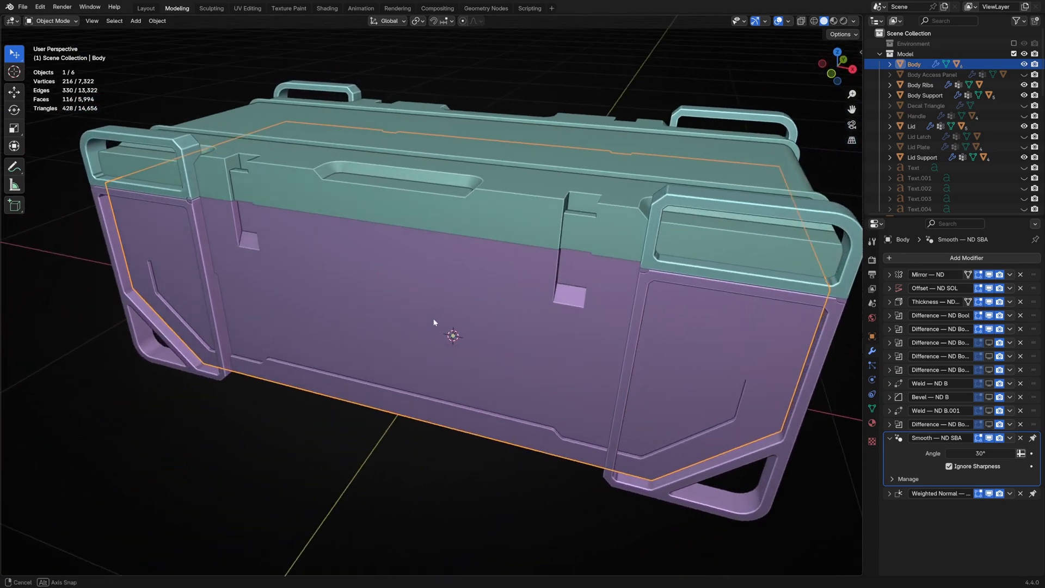
left_click_drag(453, 320, 500, 326)
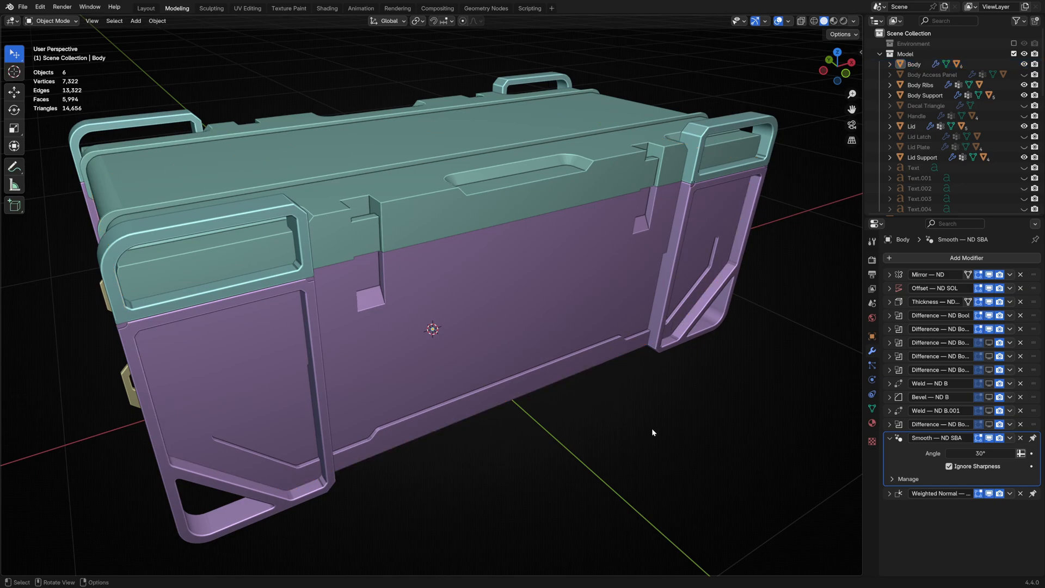
mouse_move(694, 406)
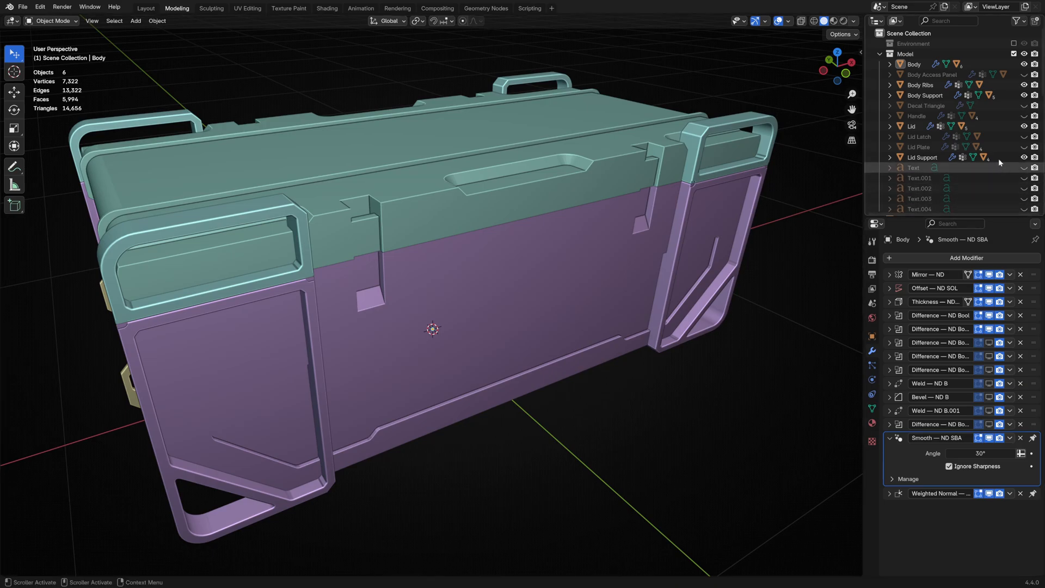
left_click(919, 137)
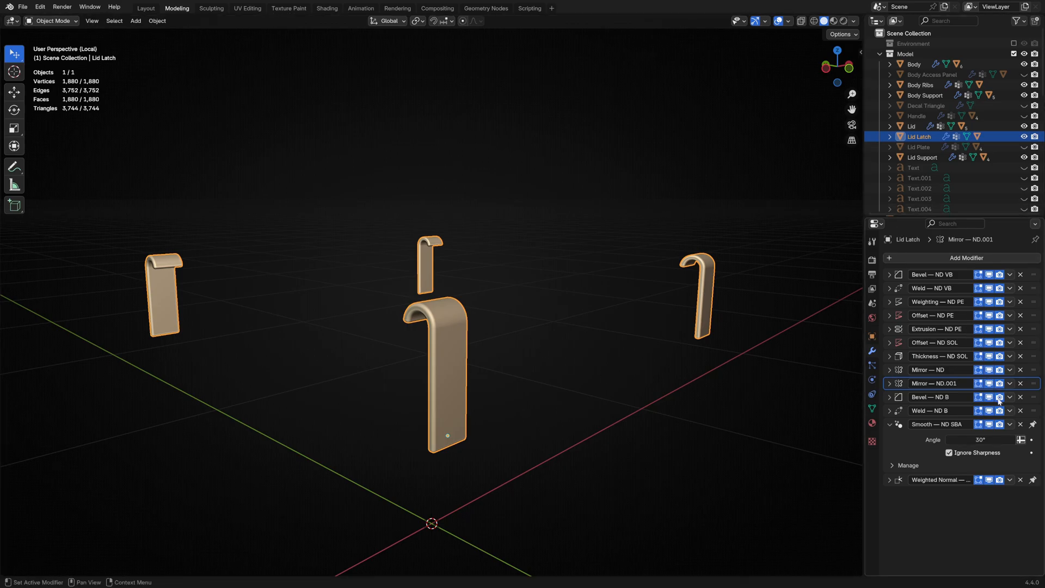
Step: Return to the full crate and expand Lid Latch in the Outliner to reveal the Latch Grip
left_click(989, 383)
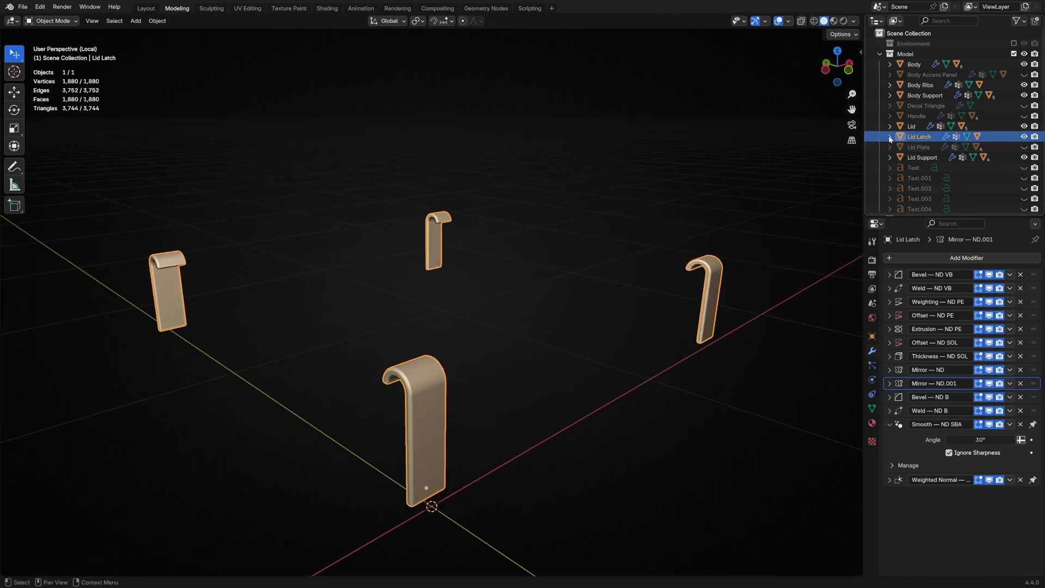
left_click(890, 137)
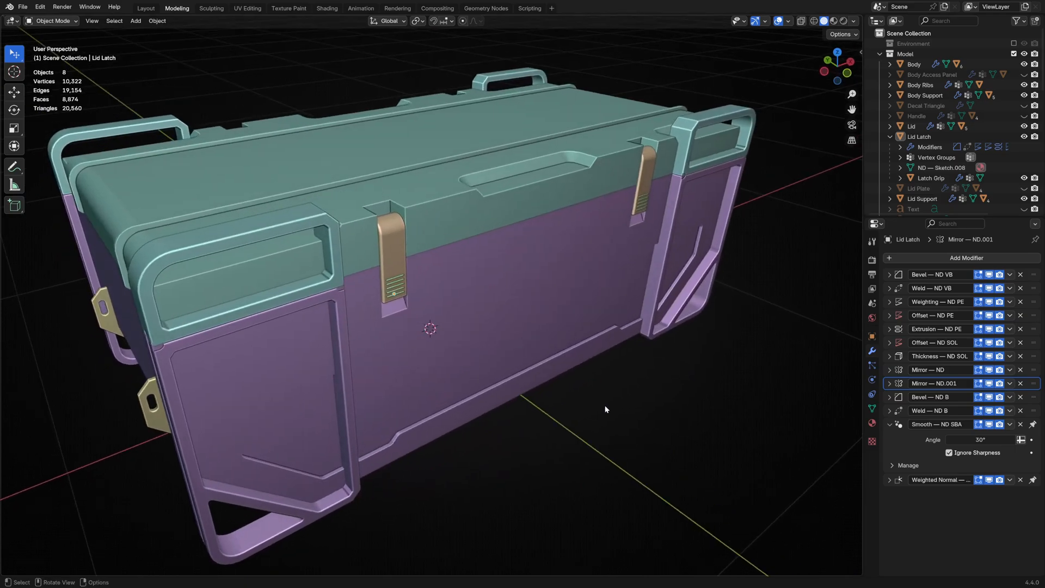
Step: Make the Handle object visible so carry handles appear on the crate's short ends
left_click_drag(605, 409, 586, 410)
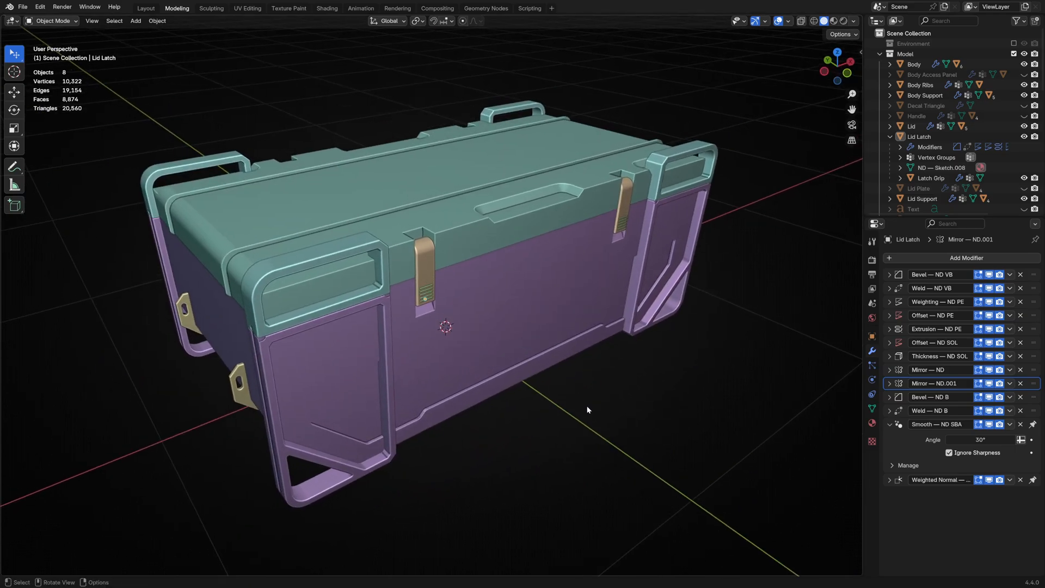
mouse_move(708, 377)
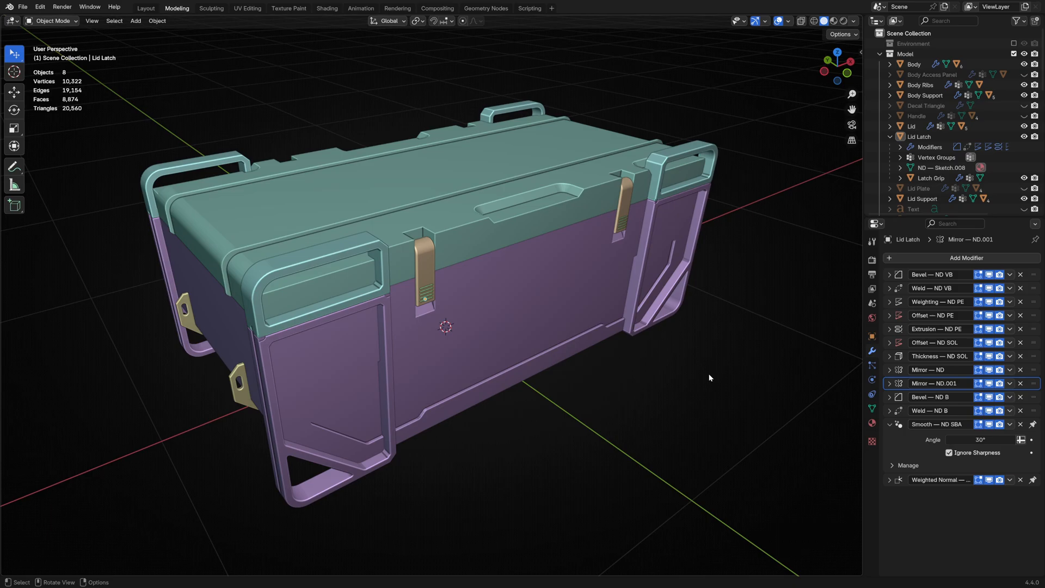
left_click(913, 64)
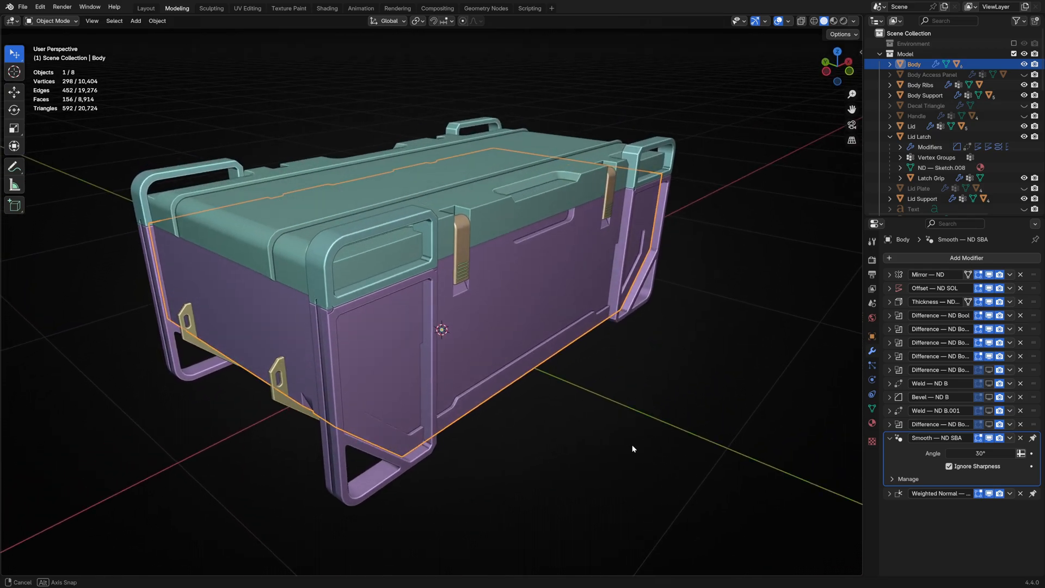
left_click(717, 286)
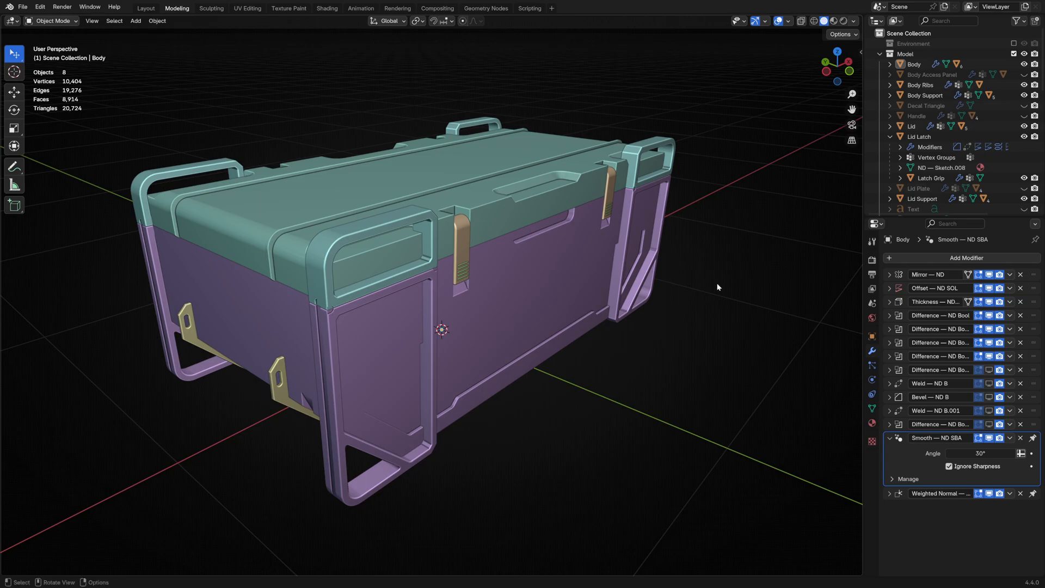
left_click(891, 137)
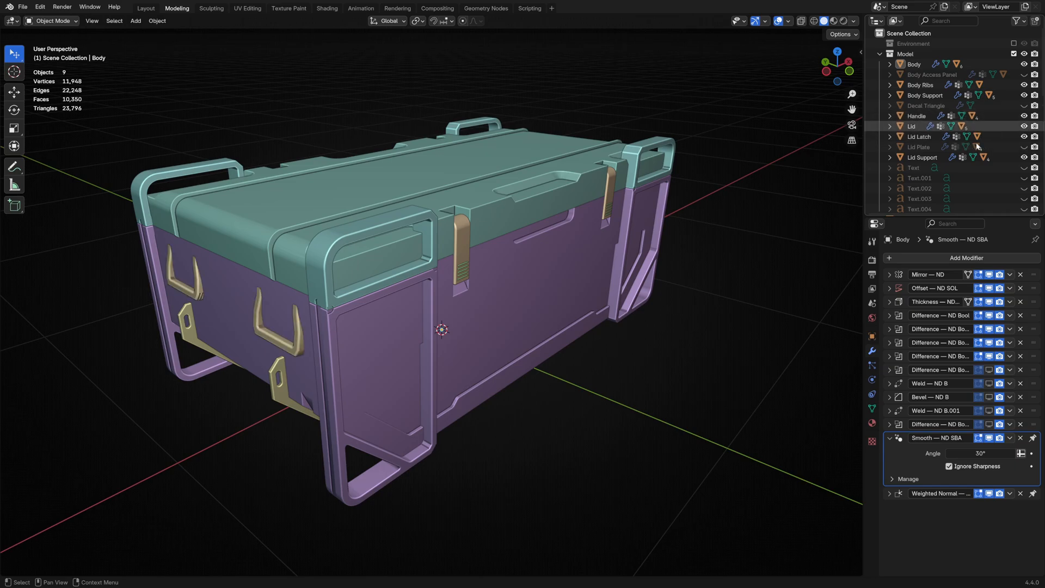
Step: Orbit and move in close on the crate's handle end
left_click_drag(440, 330, 606, 380)
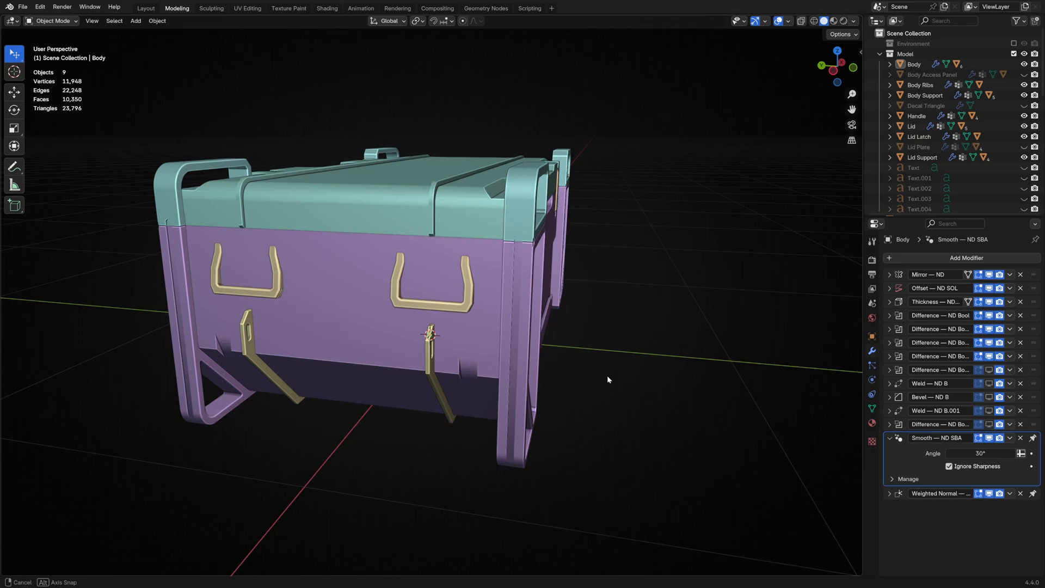
left_click_drag(607, 380, 653, 381)
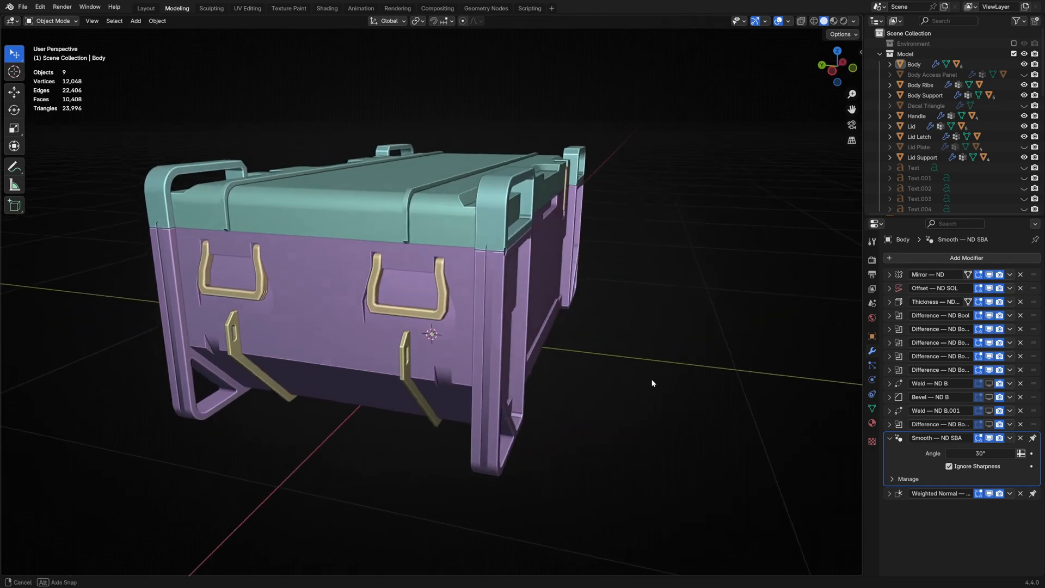
left_click_drag(652, 383, 600, 346)
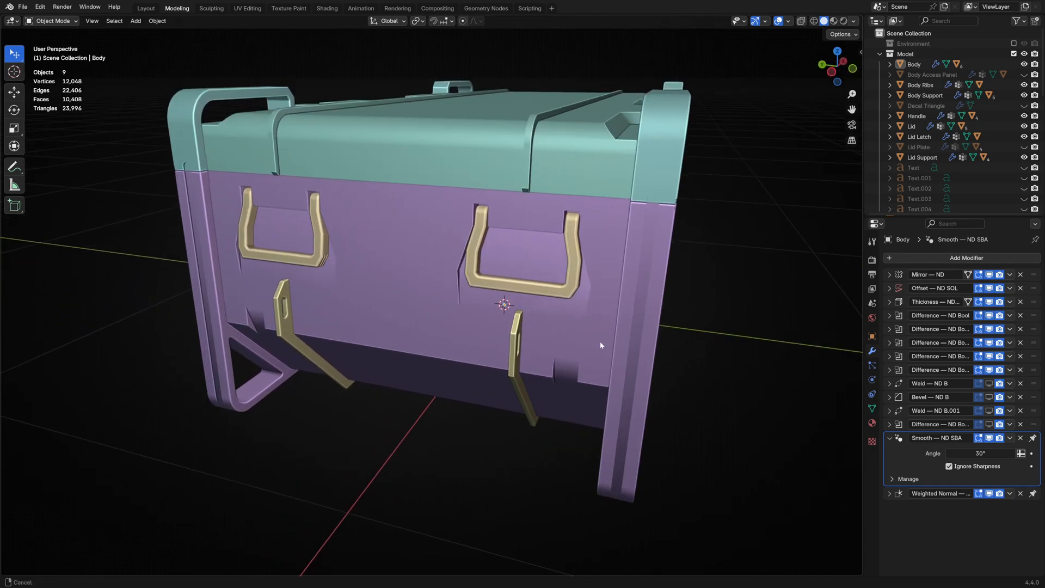
left_click_drag(600, 345, 720, 354)
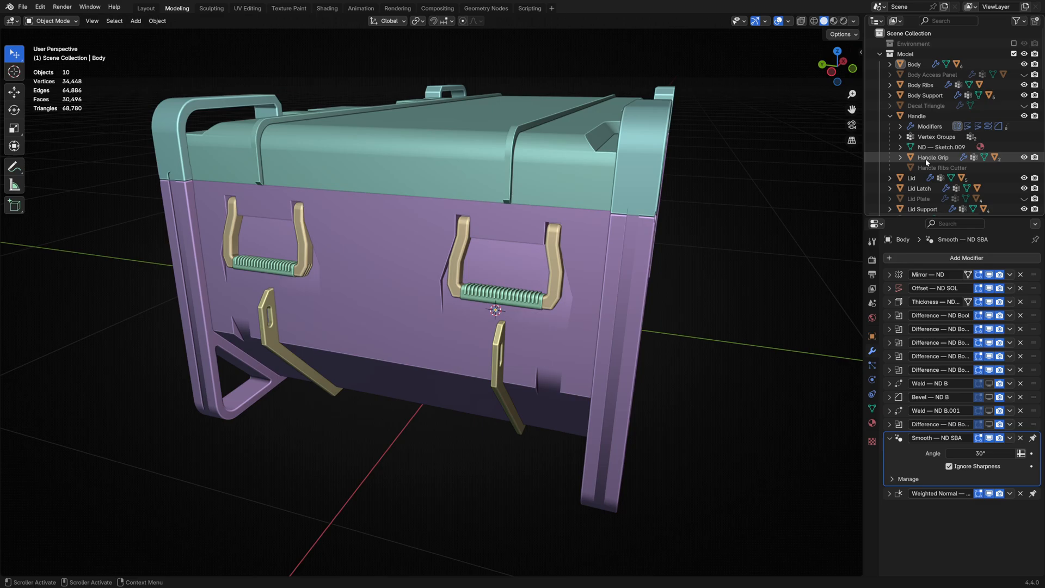
Step: Select Handle Grip and toggle its modifiers off and on to confirm ribbed grips on both handles
left_click(931, 156)
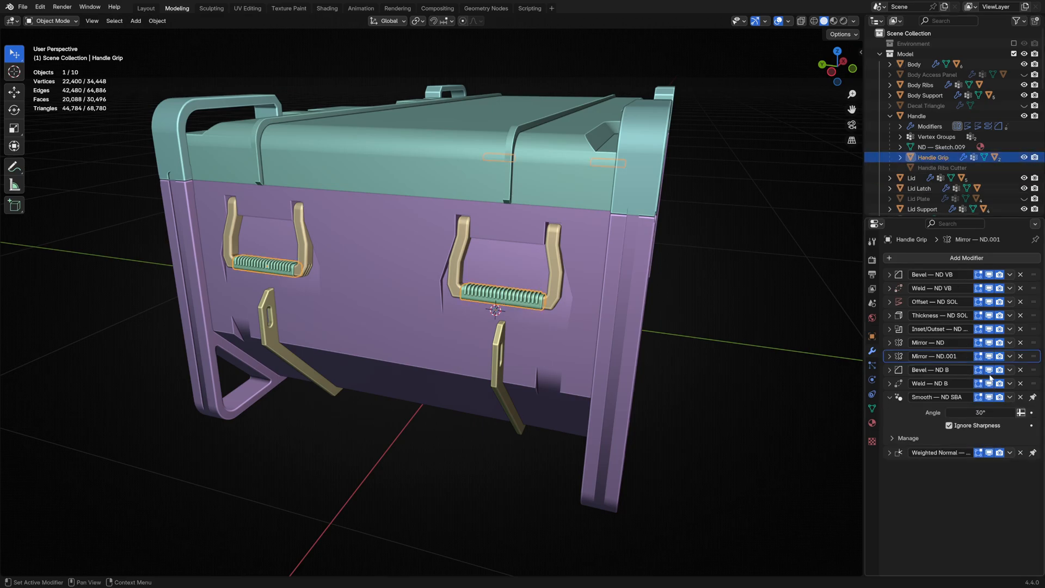
left_click(989, 287)
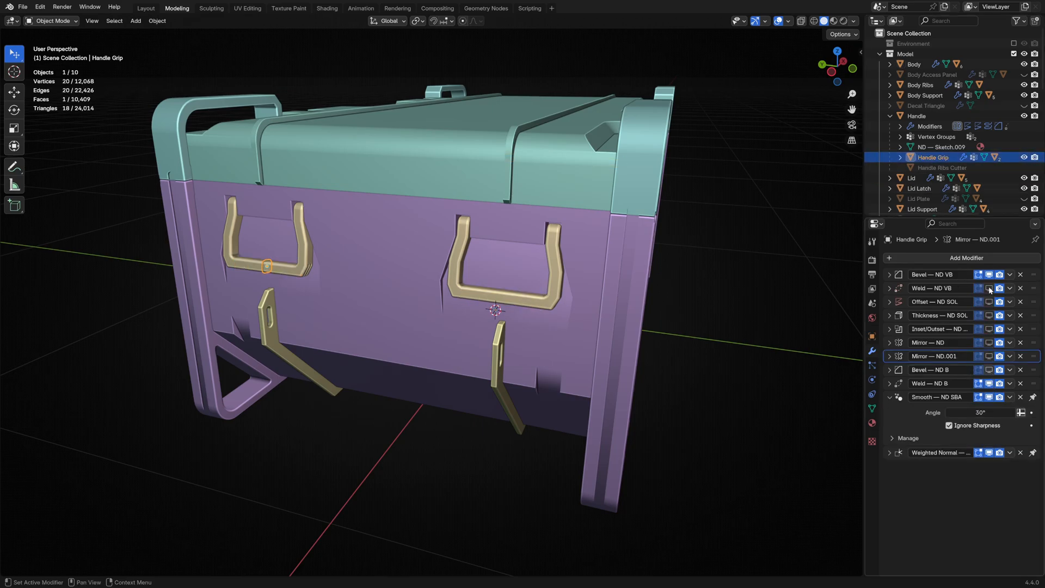
left_click(990, 287)
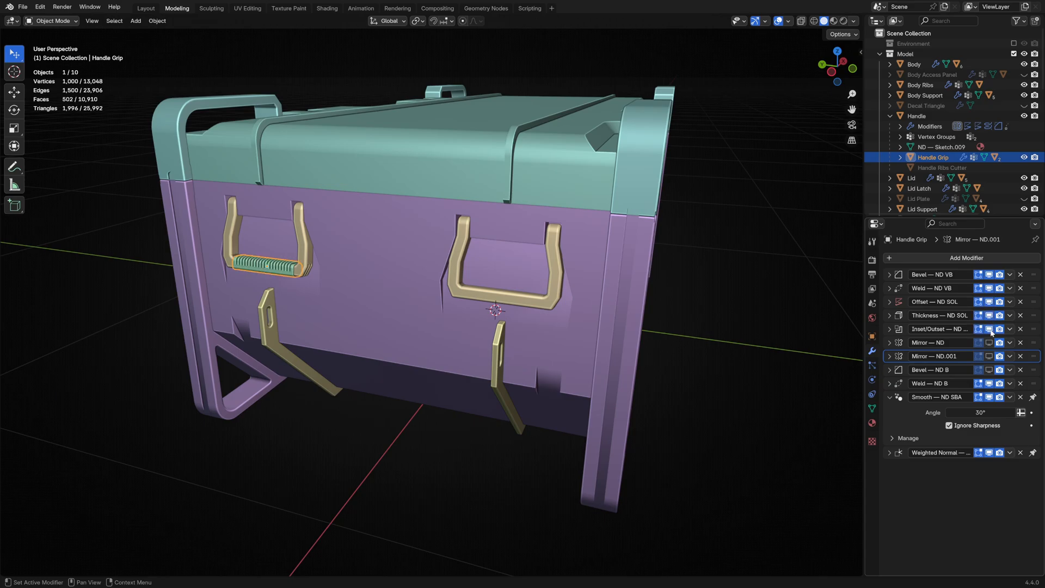
left_click(989, 356)
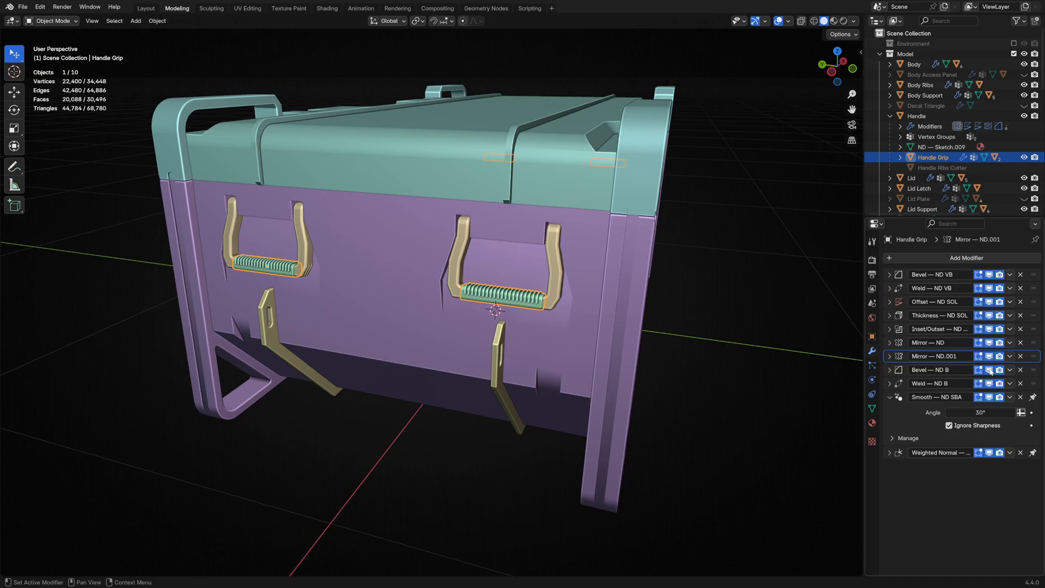
left_click(714, 394)
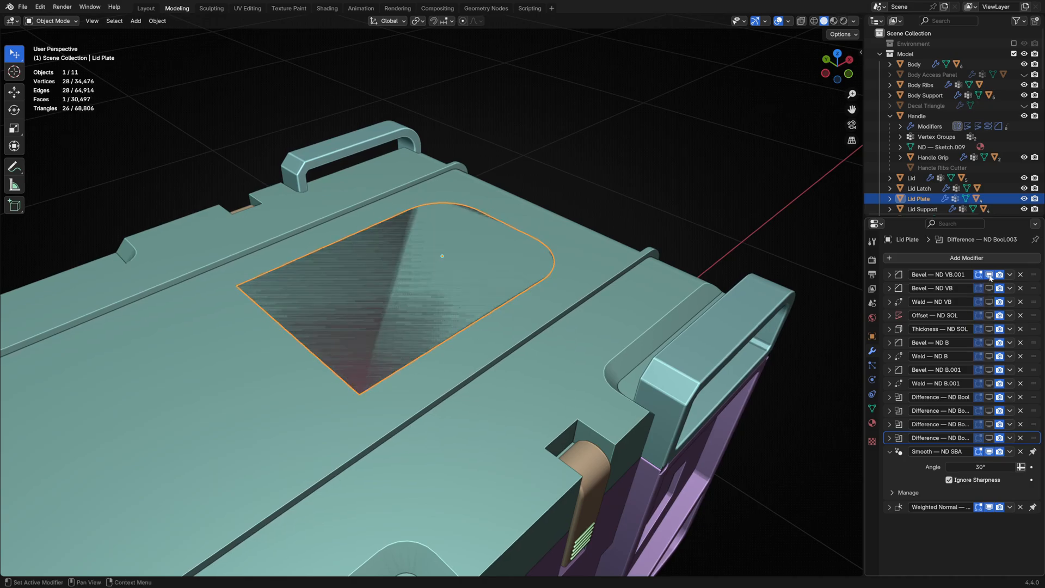
mouse_move(989, 277)
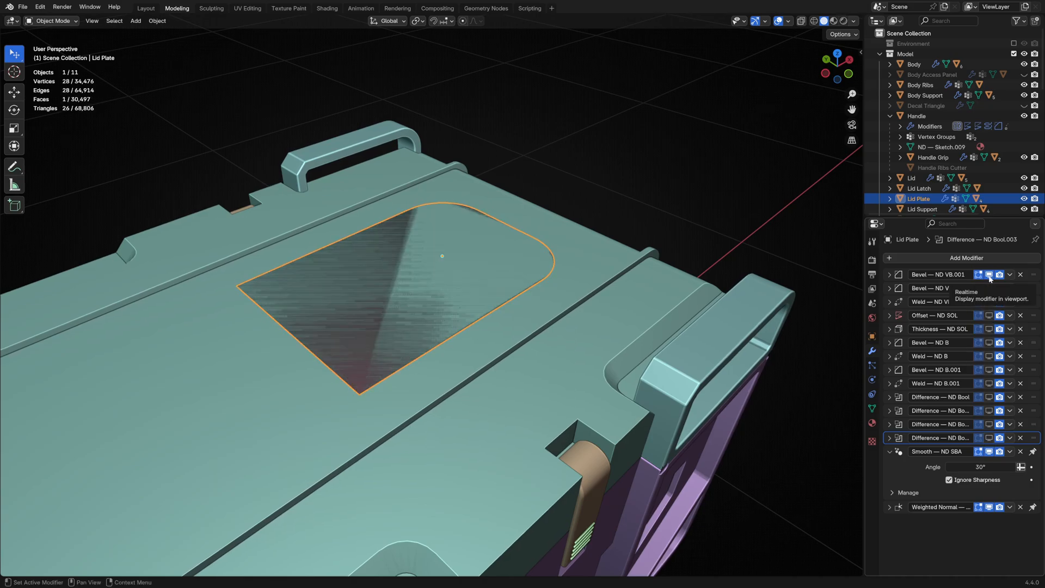
Step: Toggle the Lid Plate's bevel steps to reveal its raised panel with grooves and screw holes
left_click(990, 274)
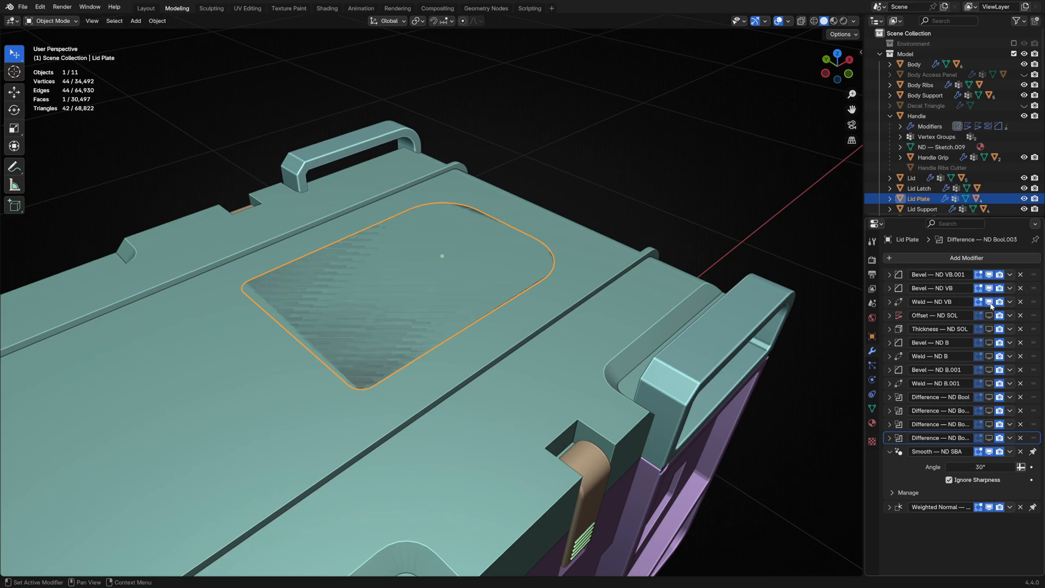
left_click(989, 342)
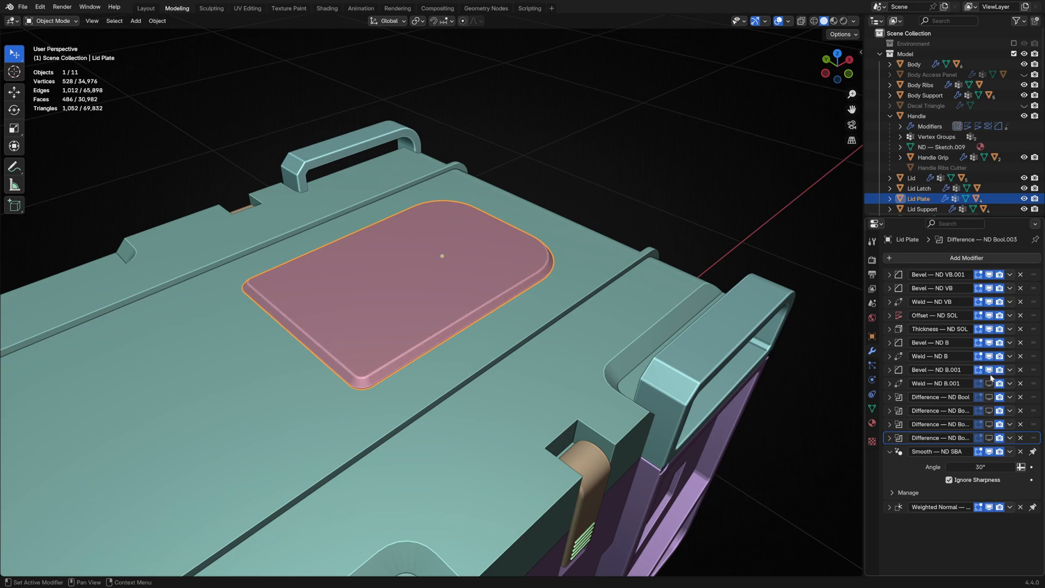
left_click(980, 396)
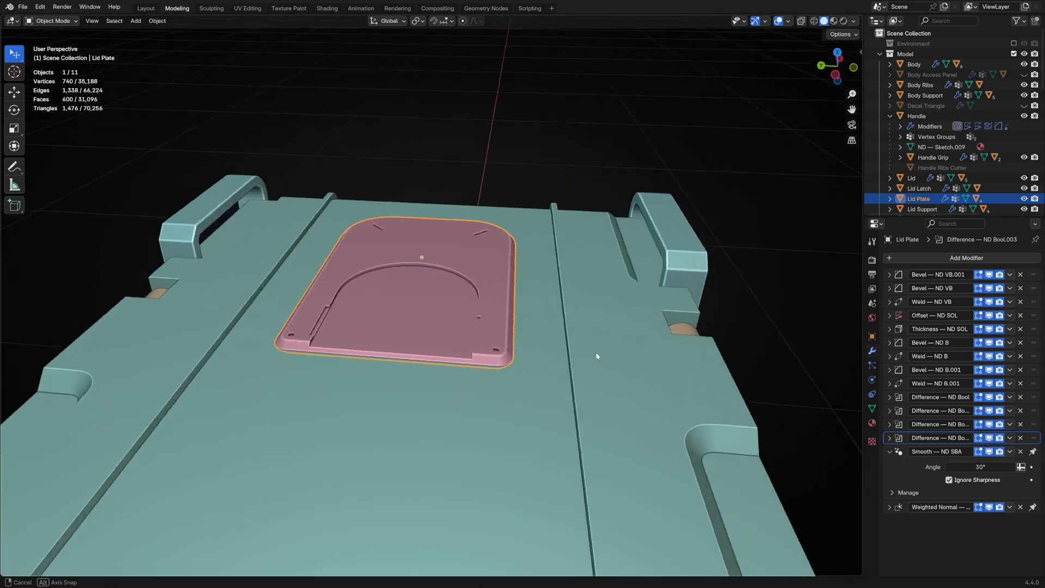
left_click_drag(597, 357, 525, 275)
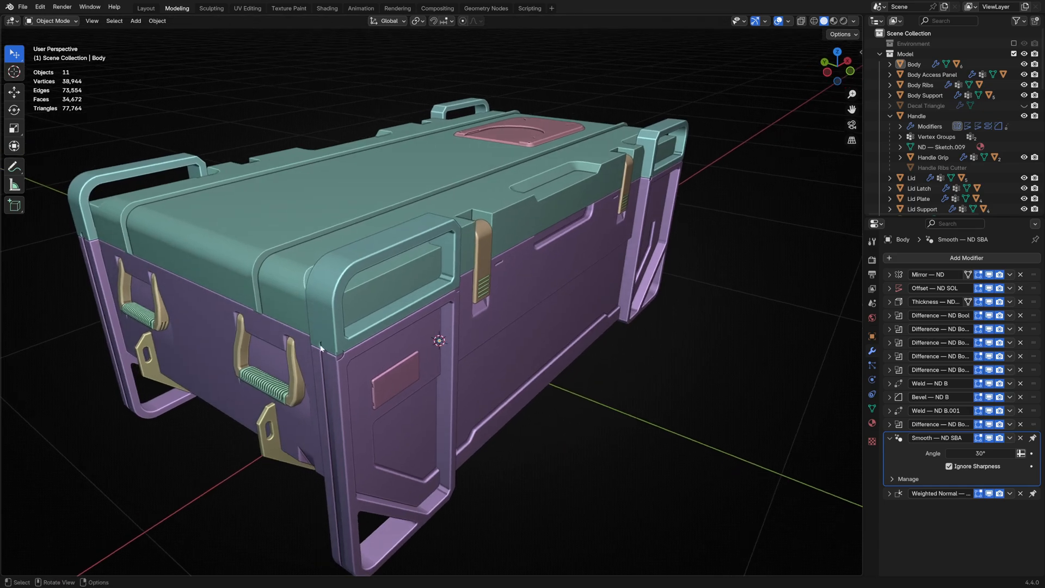
left_click(911, 177)
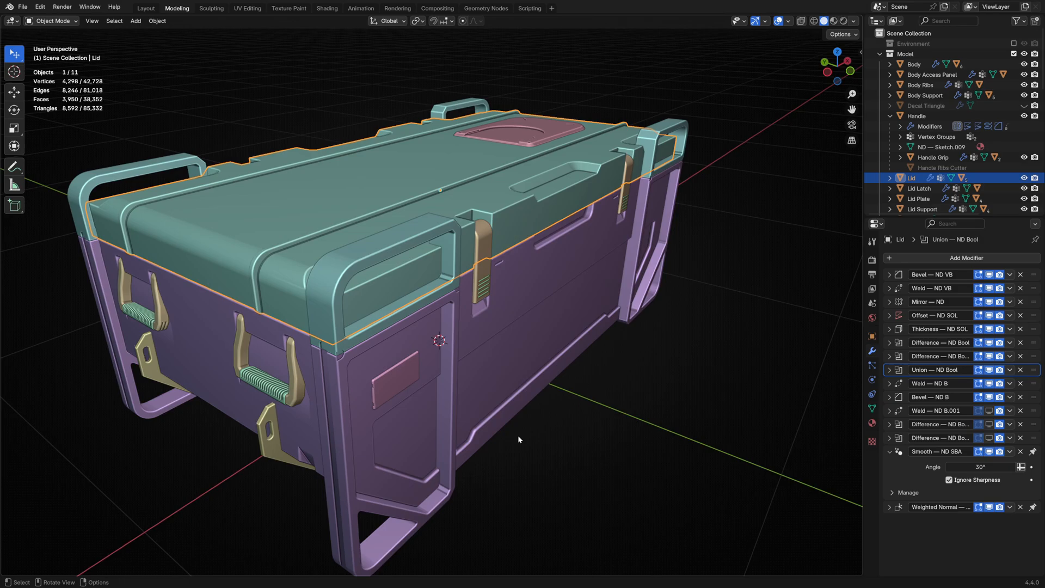
left_click_drag(518, 438, 474, 448)
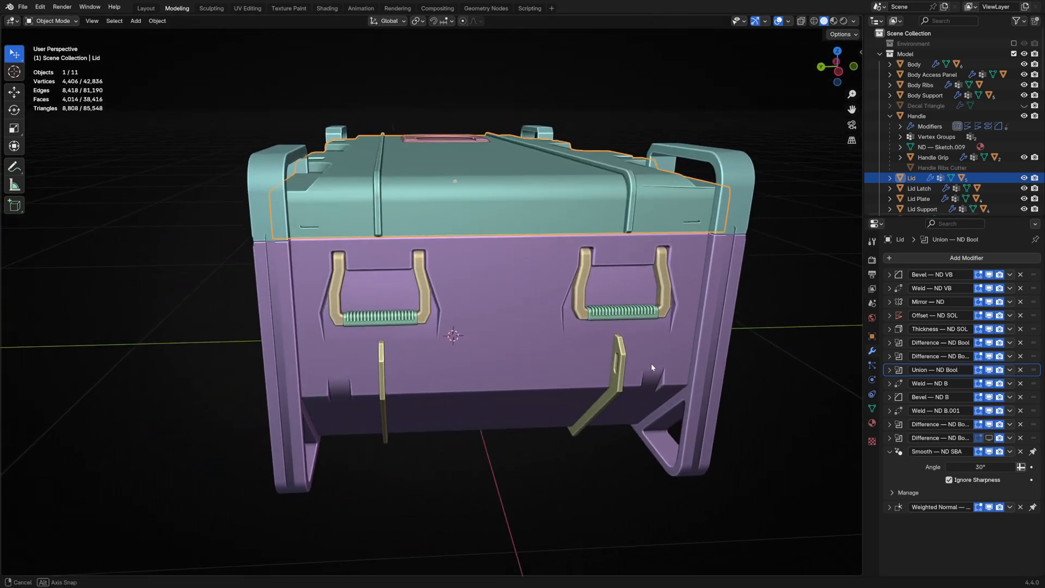
left_click_drag(653, 367, 810, 393)
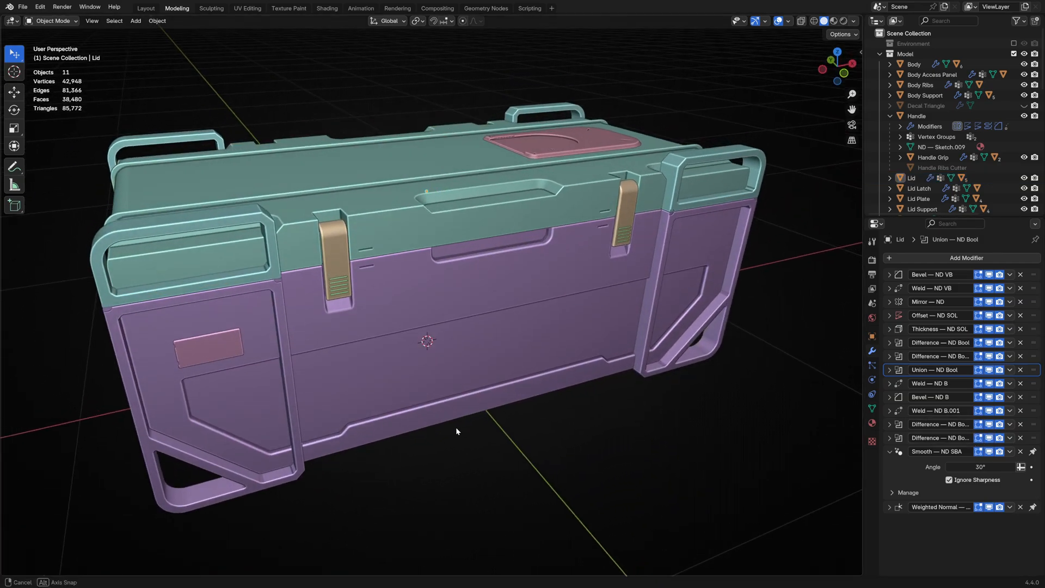
left_click_drag(456, 431, 484, 425)
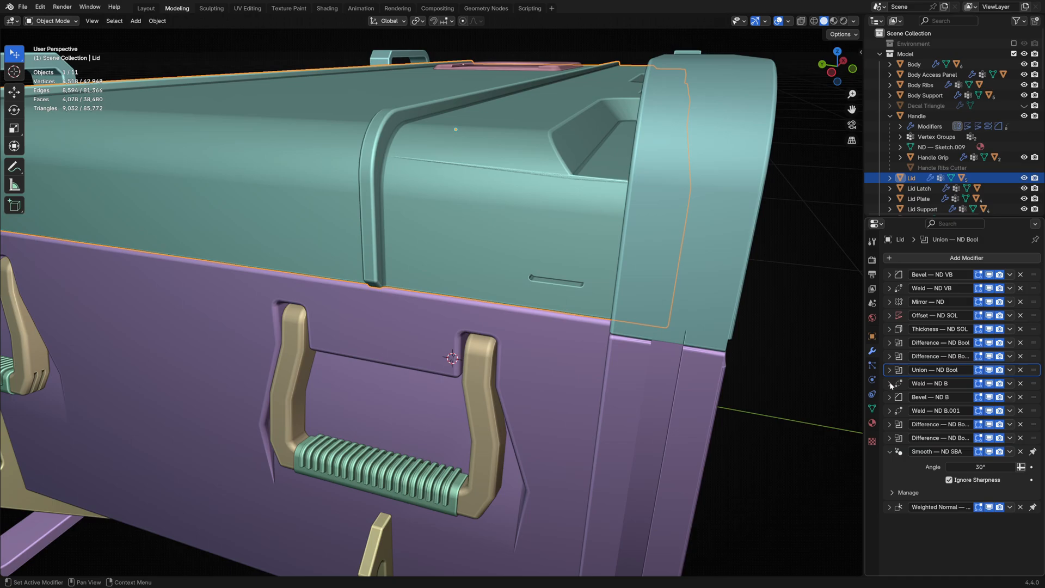
mouse_move(889, 392)
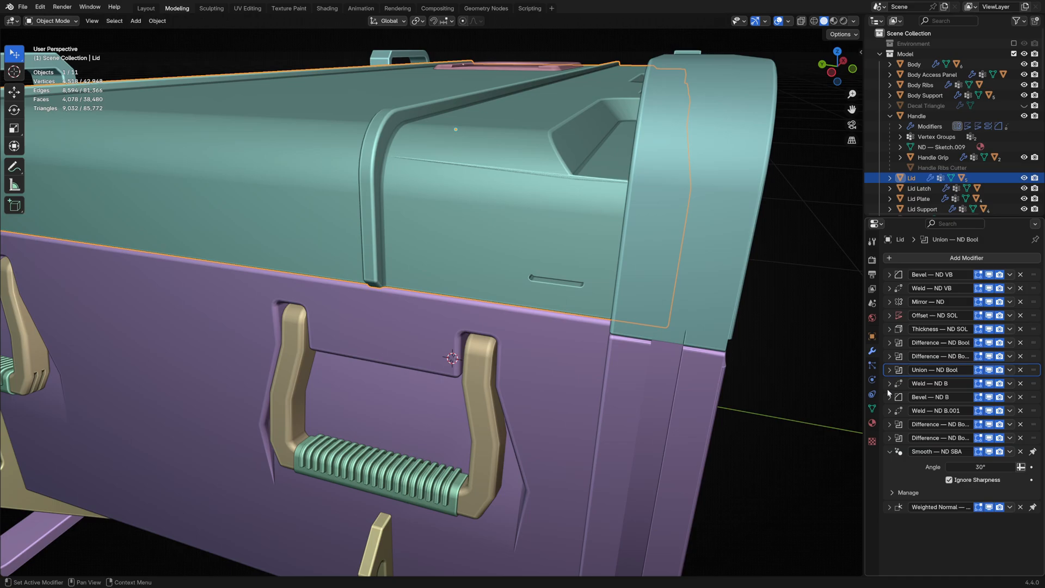
Step: Enable Loop Slide in the Lid's Bevel — ND B geometry options and view the whole crate
left_click(889, 396)
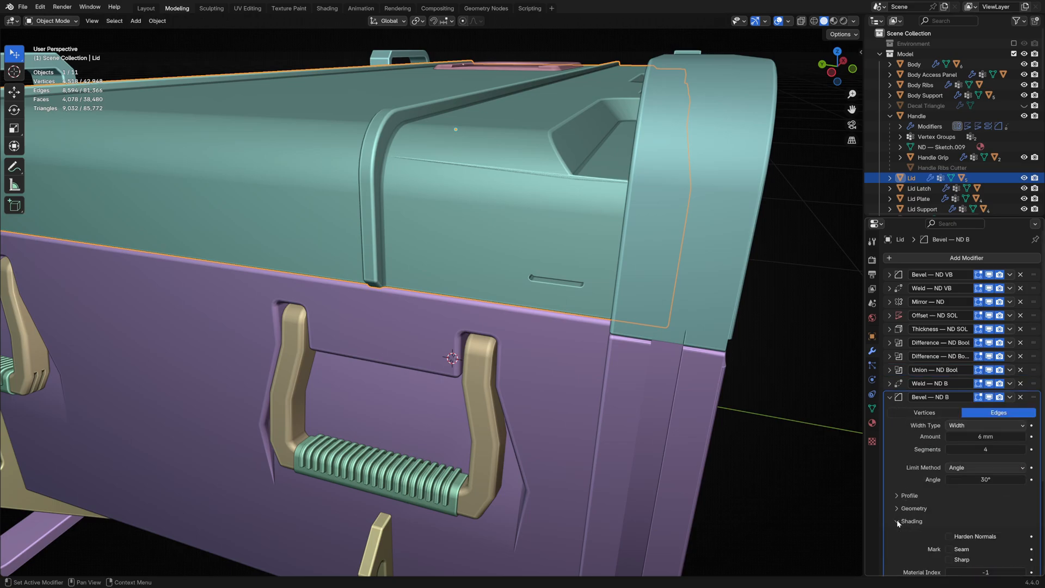
left_click(897, 508)
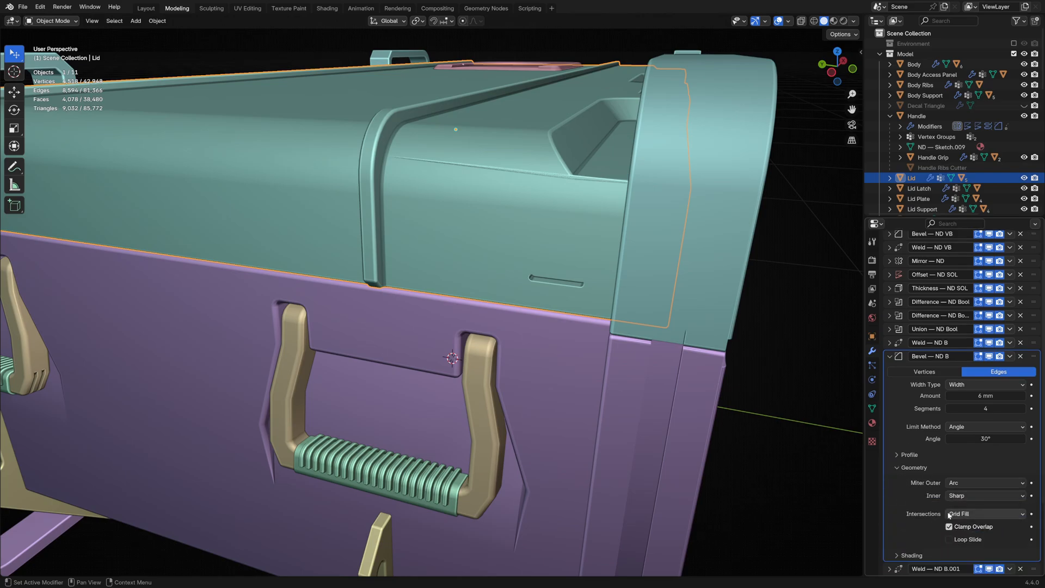
left_click(949, 539)
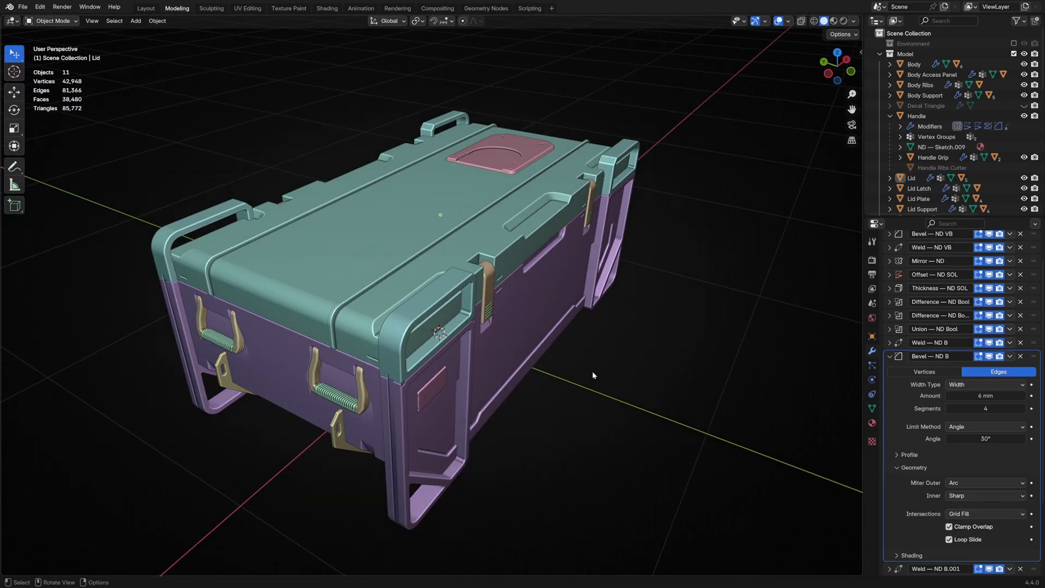
left_click_drag(592, 376, 555, 378)
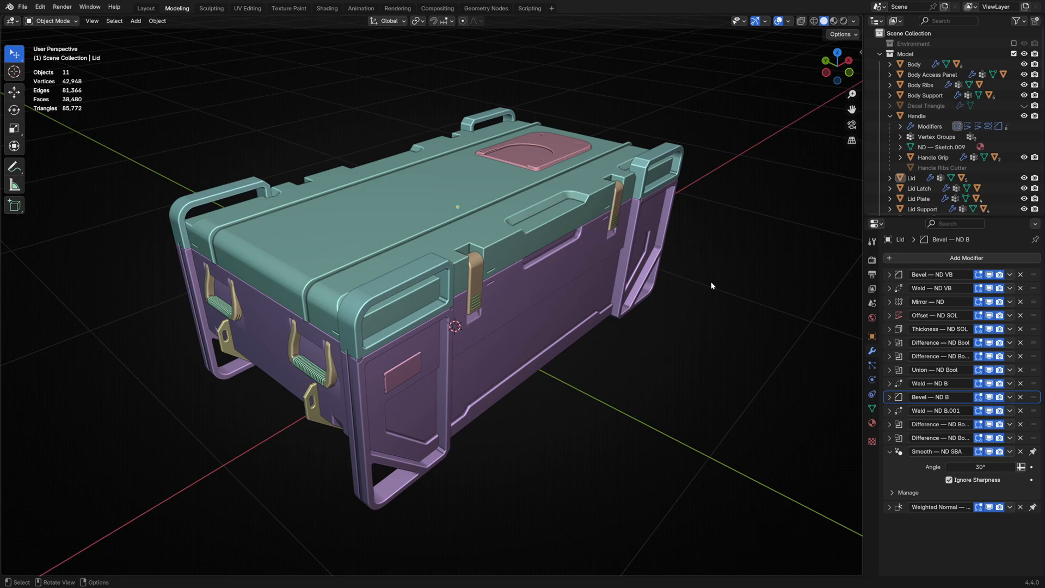
Step: Show the crate in front orthographic view as a flat Silhouette via the ND pie menu
key("KP_1")
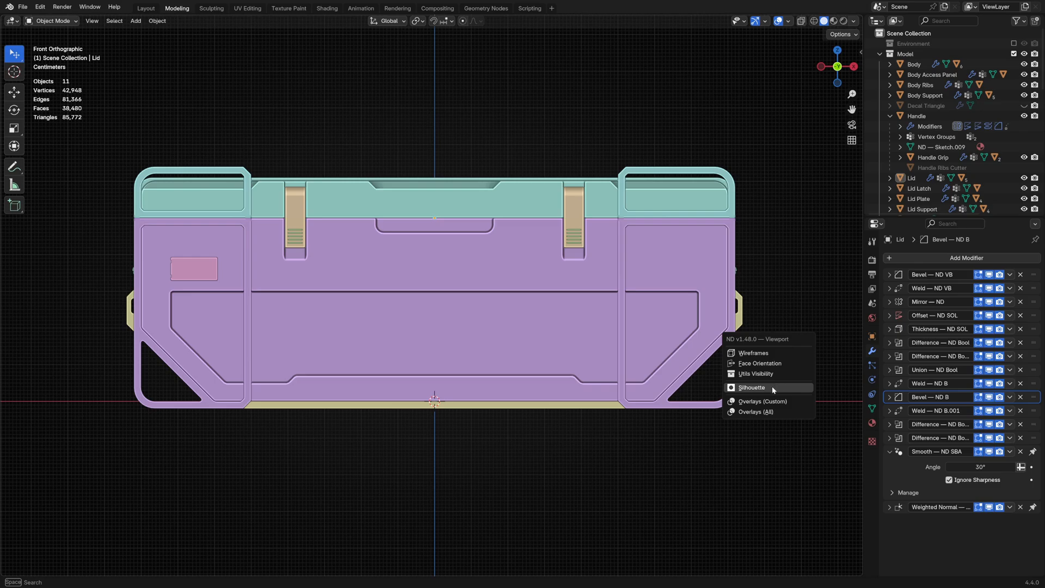
left_click(752, 387)
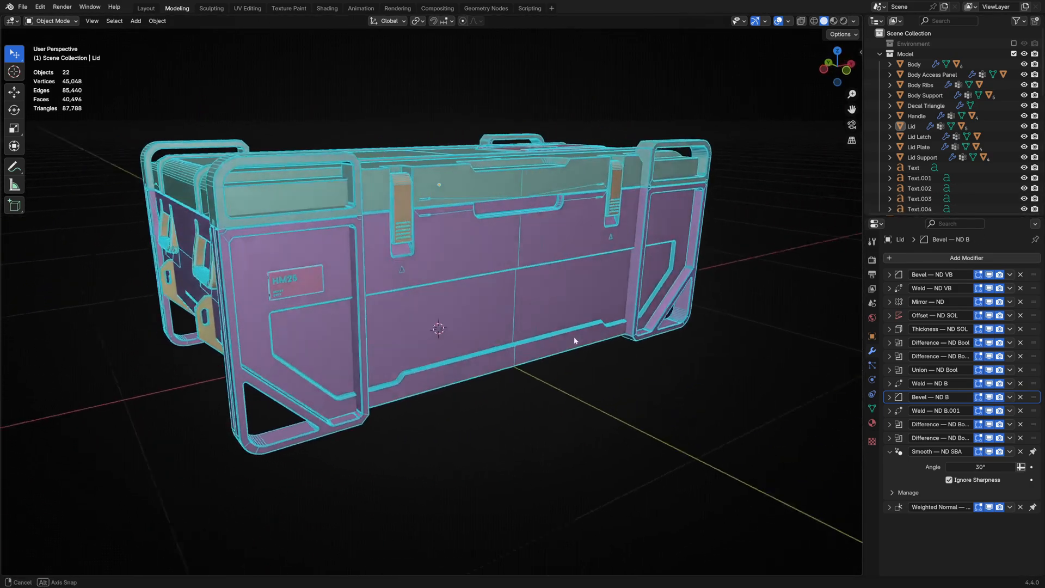
Step: Inspect the MENACE lettering on the lid, then move to the Layout workspace
left_click_drag(573, 340, 506, 357)
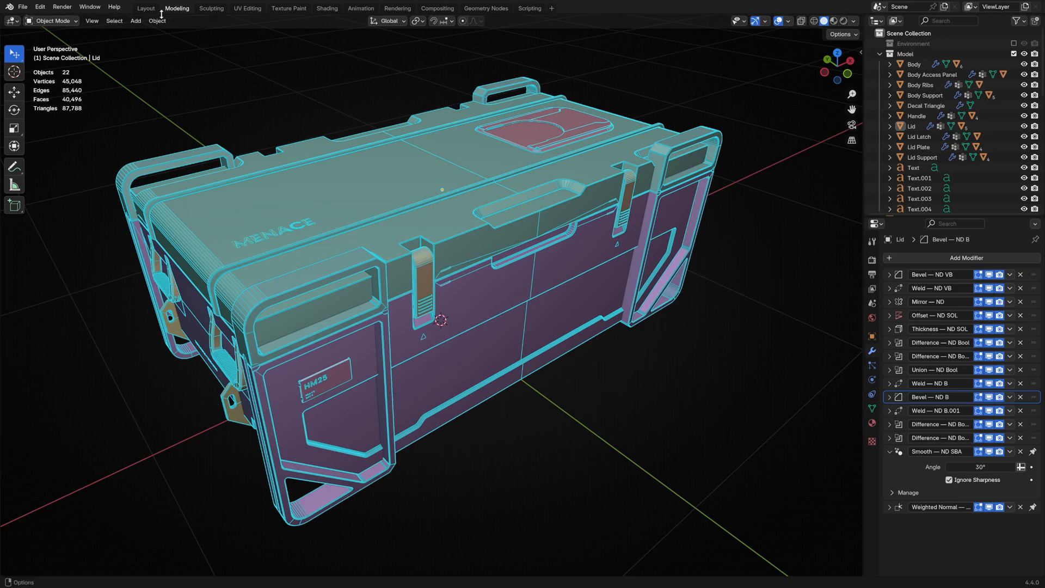
left_click(145, 8)
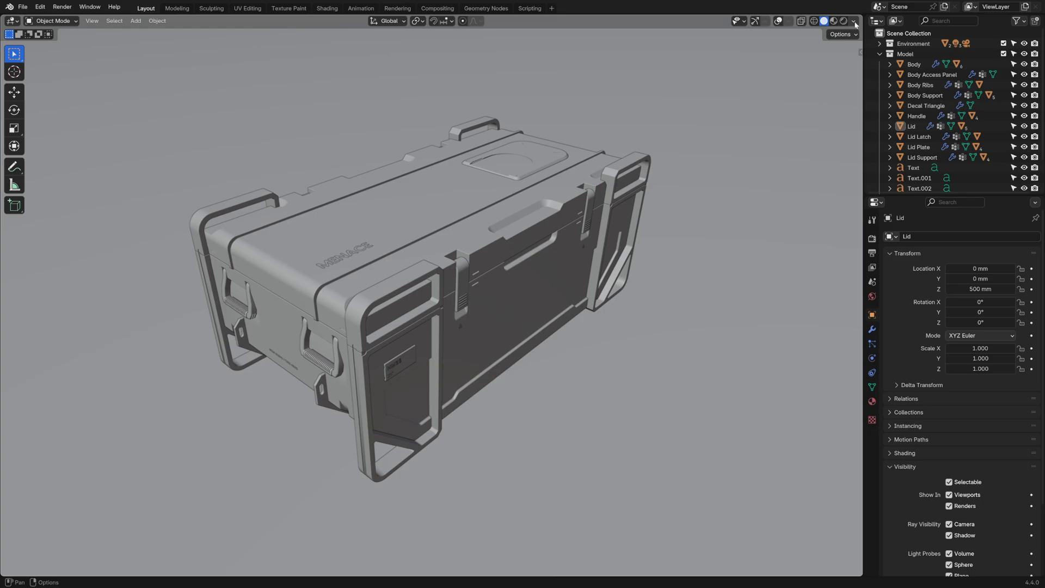
Step: Switch to Rendered shading and orbit around the lit crate — lid plate, latches, HM25 label
left_click(841, 20)
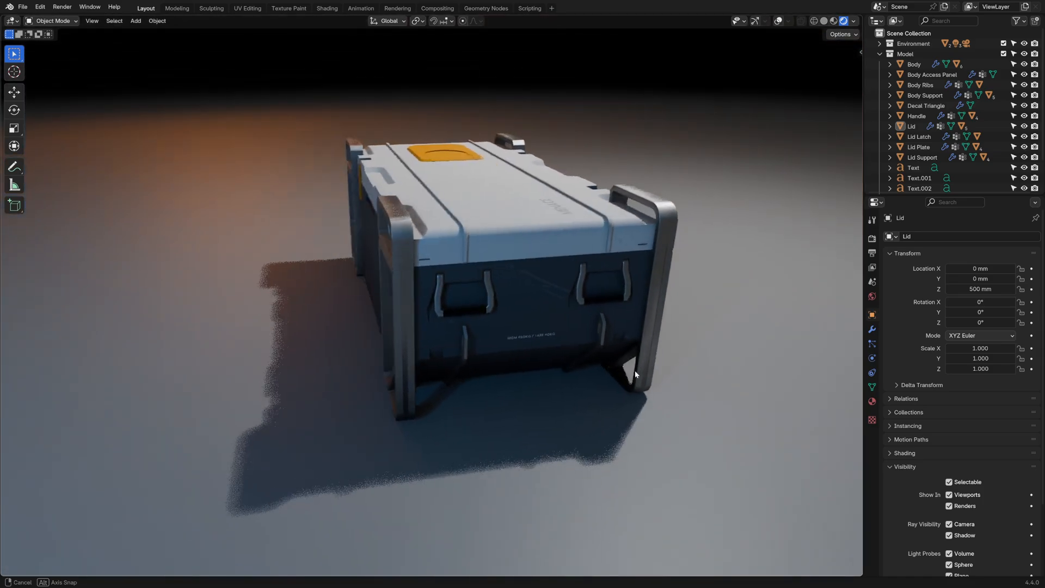
left_click_drag(634, 373, 719, 377)
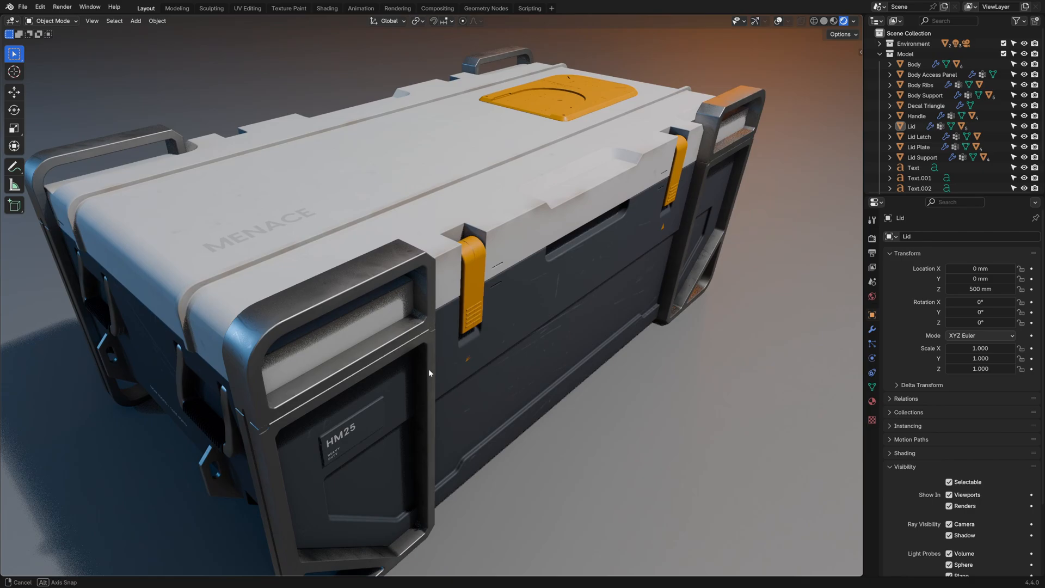
left_click_drag(429, 373, 345, 383)
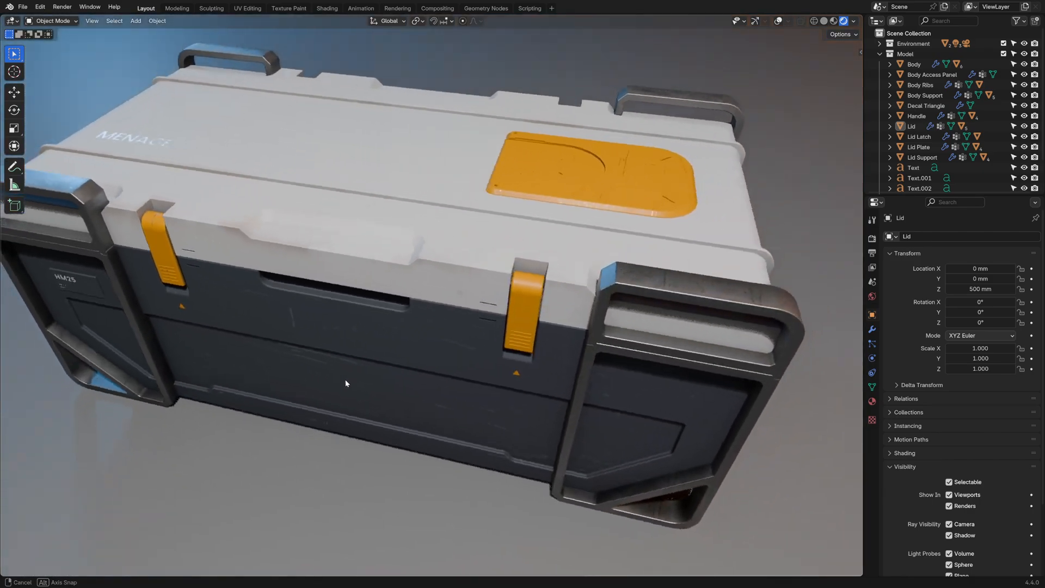
left_click_drag(345, 383, 283, 367)
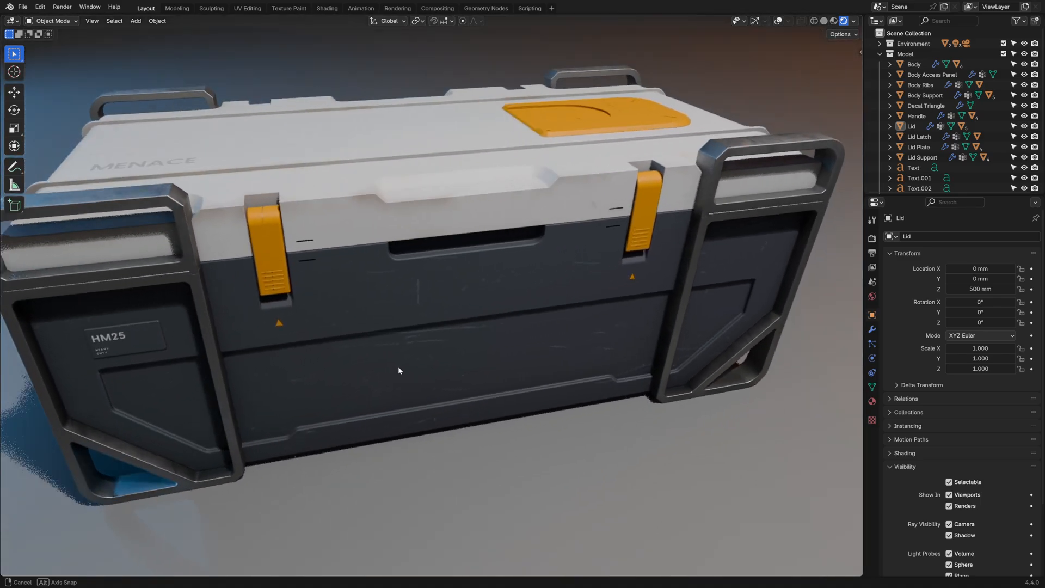
left_click_drag(398, 370, 437, 365)
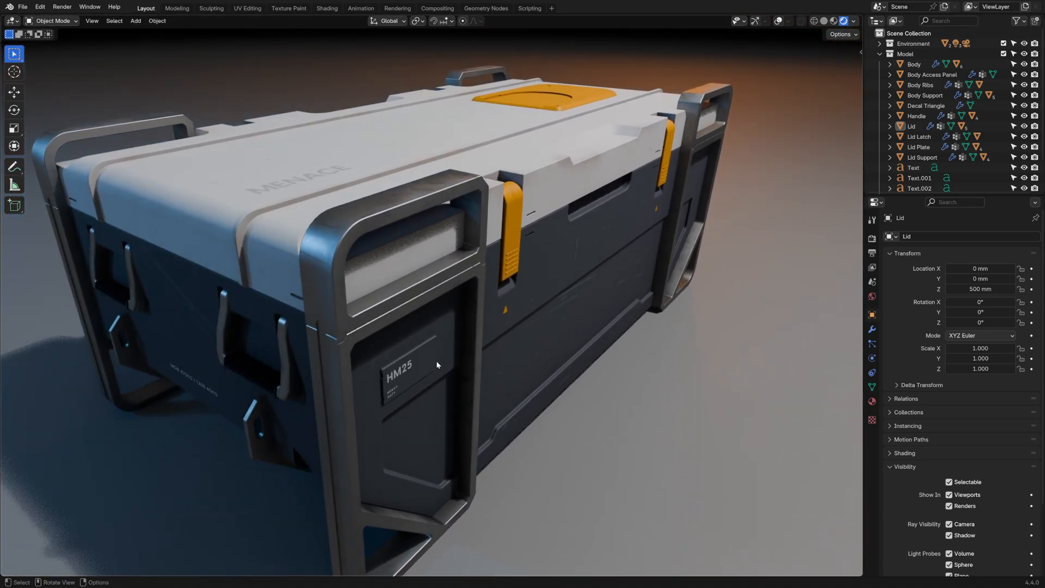
left_click_drag(436, 364, 512, 404)
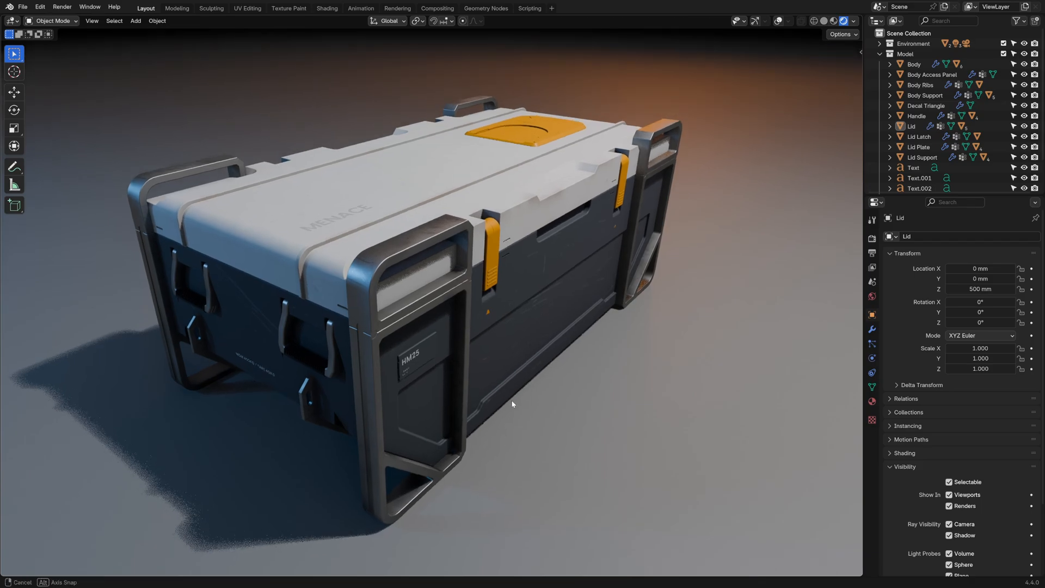